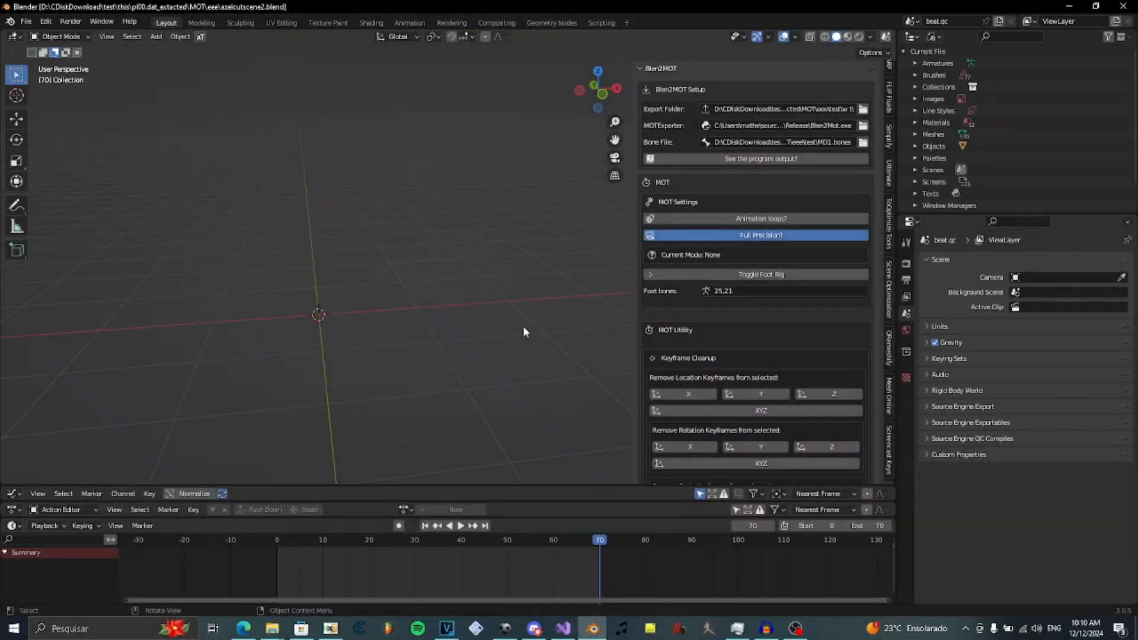
pyautogui.moveTo(455, 318)
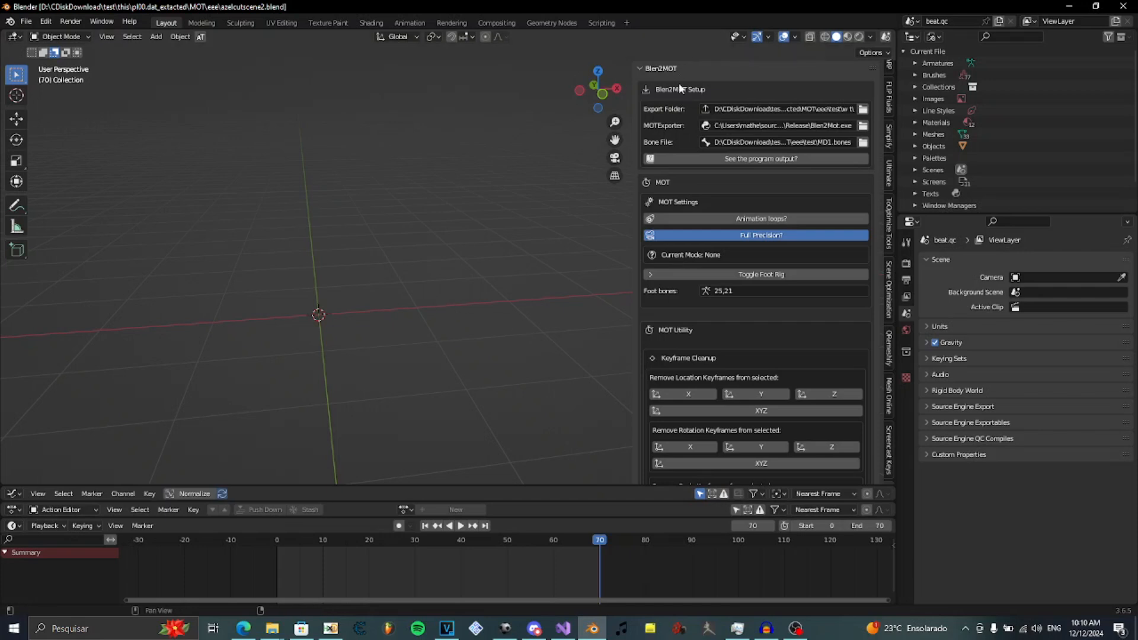
pyautogui.moveTo(681, 88)
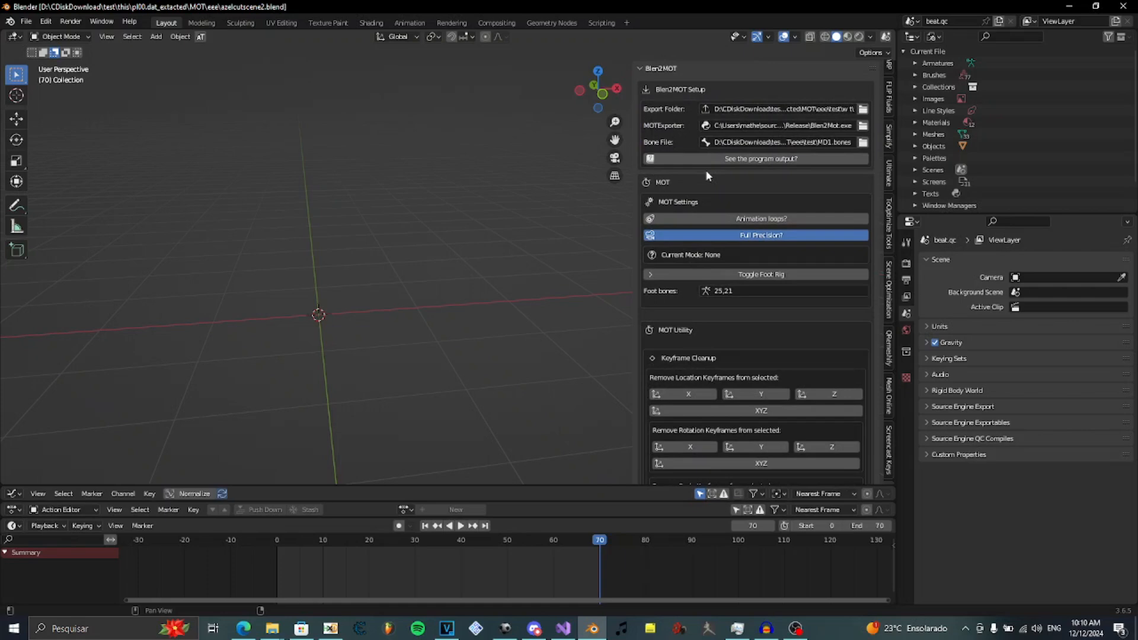
pyautogui.moveTo(722, 180)
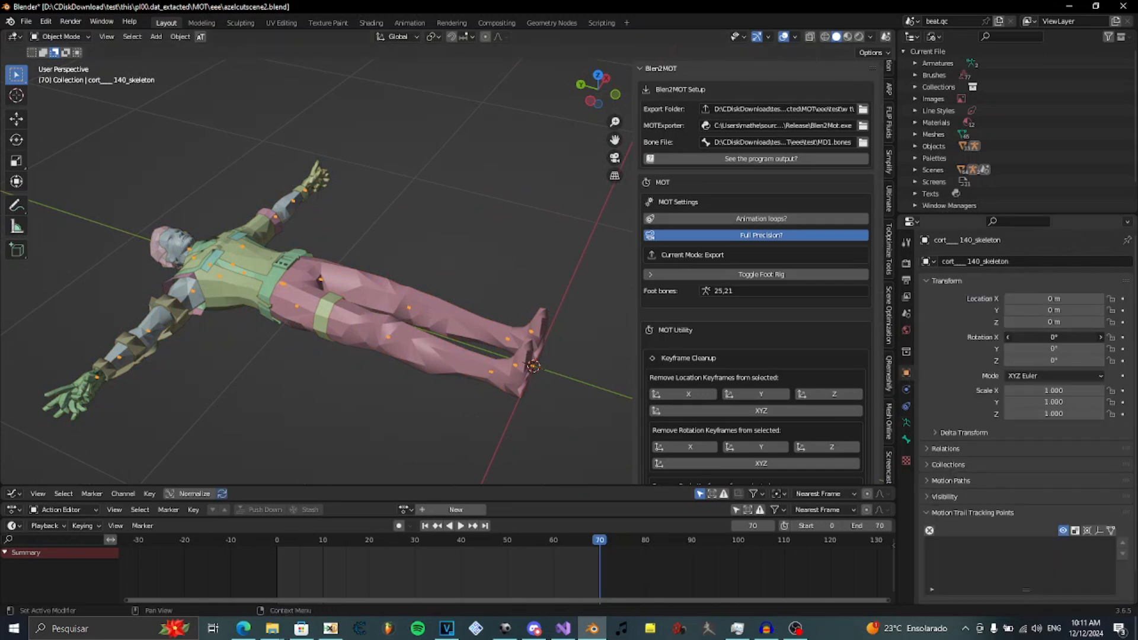
# Step: Rotate the imported skeleton 90° on X so it stands upright and widen the add-on settings
pyautogui.click(1054, 335)
pyautogui.write('90')
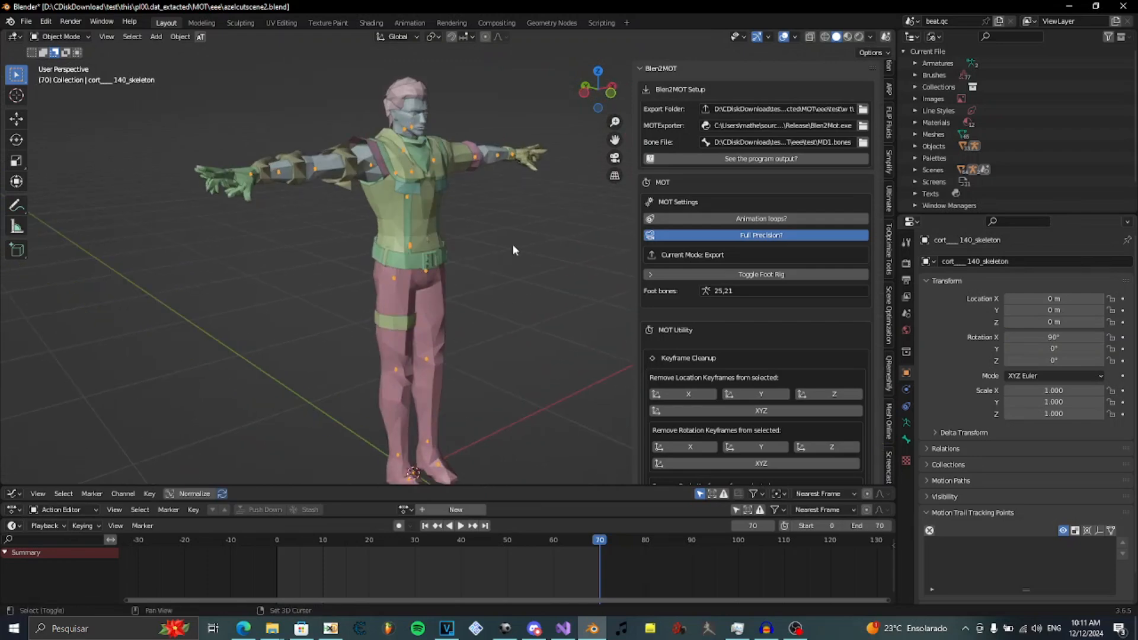
pyautogui.moveTo(513, 251); pyautogui.dragTo(468, 306)
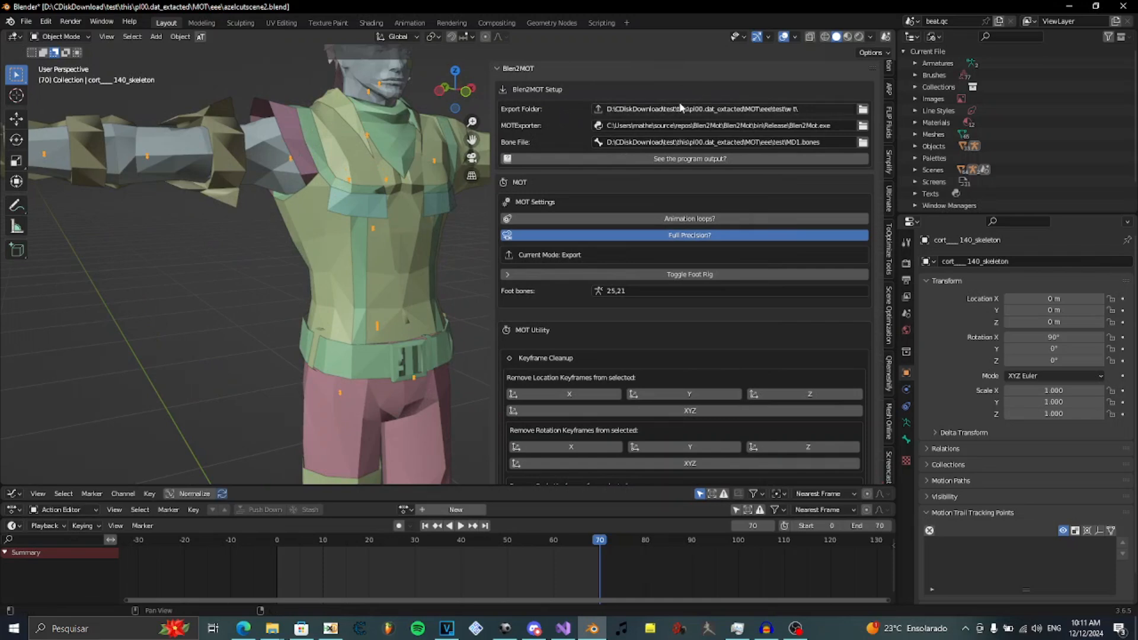
pyautogui.moveTo(697, 109)
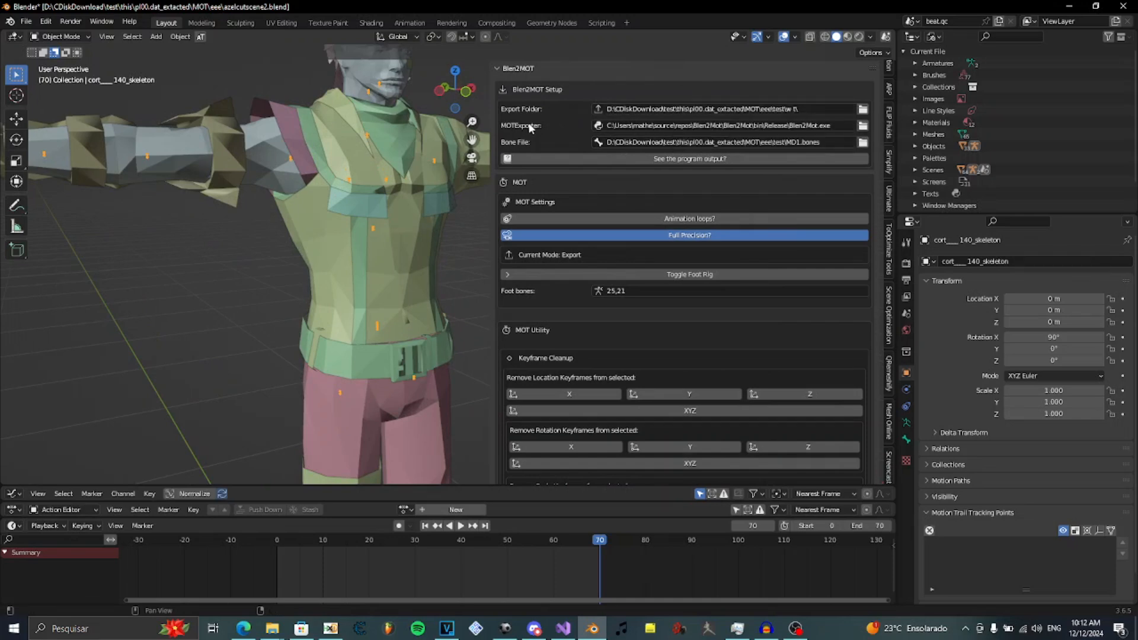
pyautogui.moveTo(541, 132)
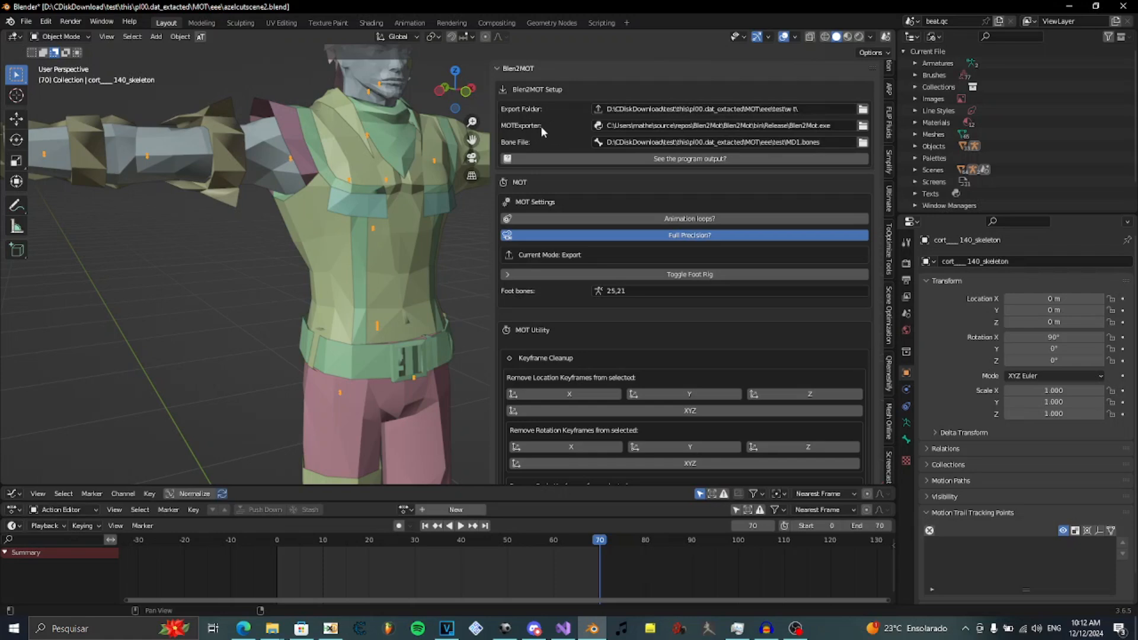
pyautogui.moveTo(523, 124)
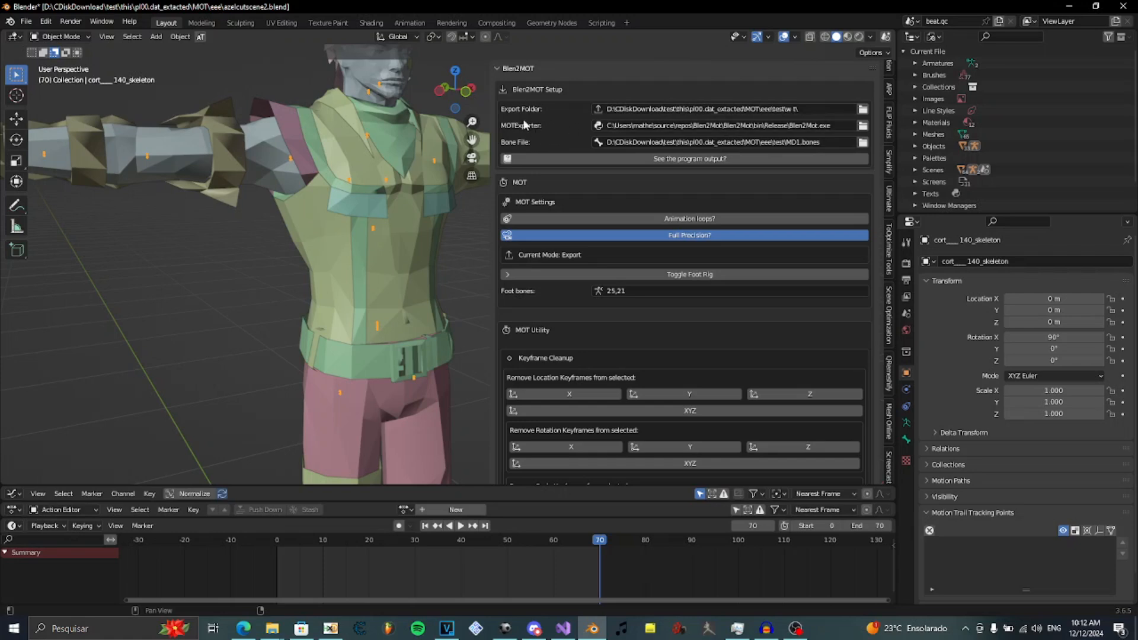
pyautogui.moveTo(554, 121)
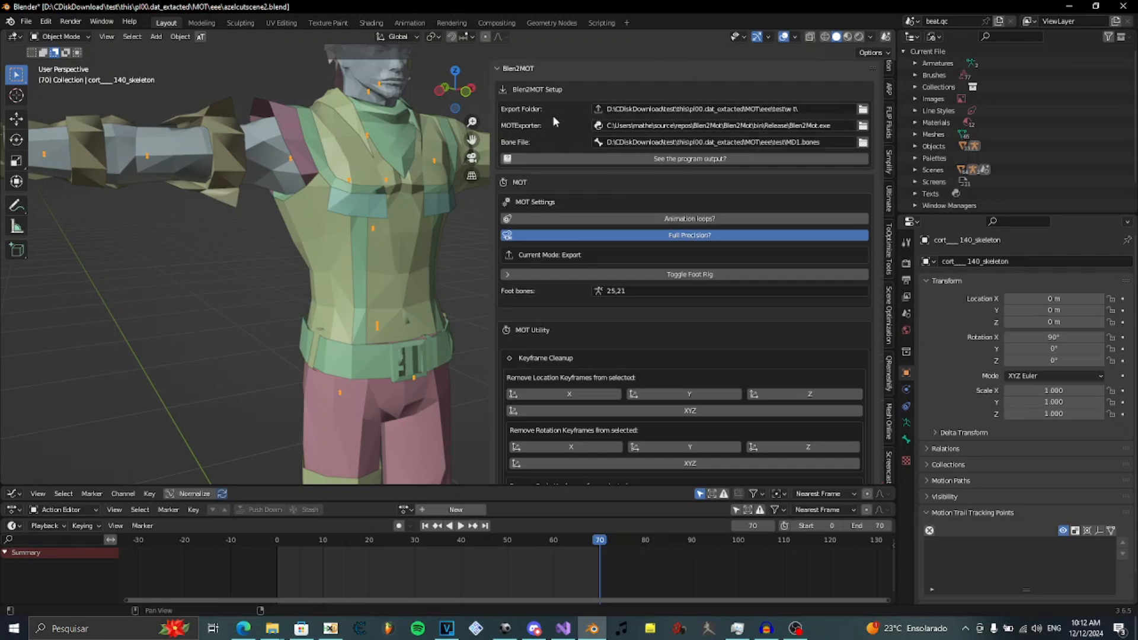
pyautogui.moveTo(546, 130)
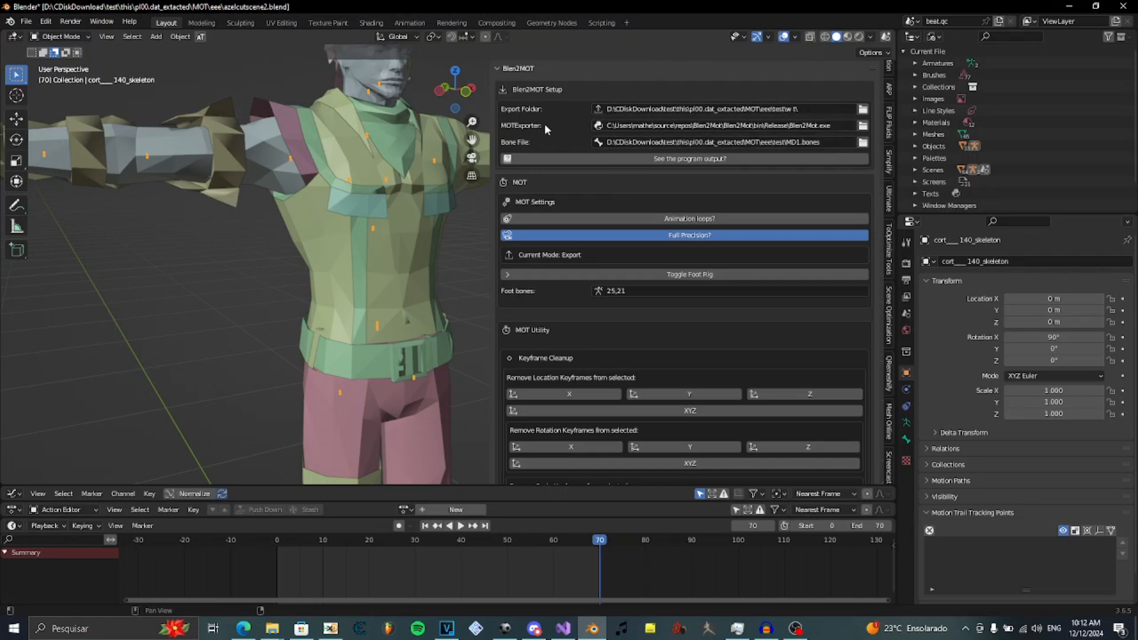
pyautogui.moveTo(544, 129)
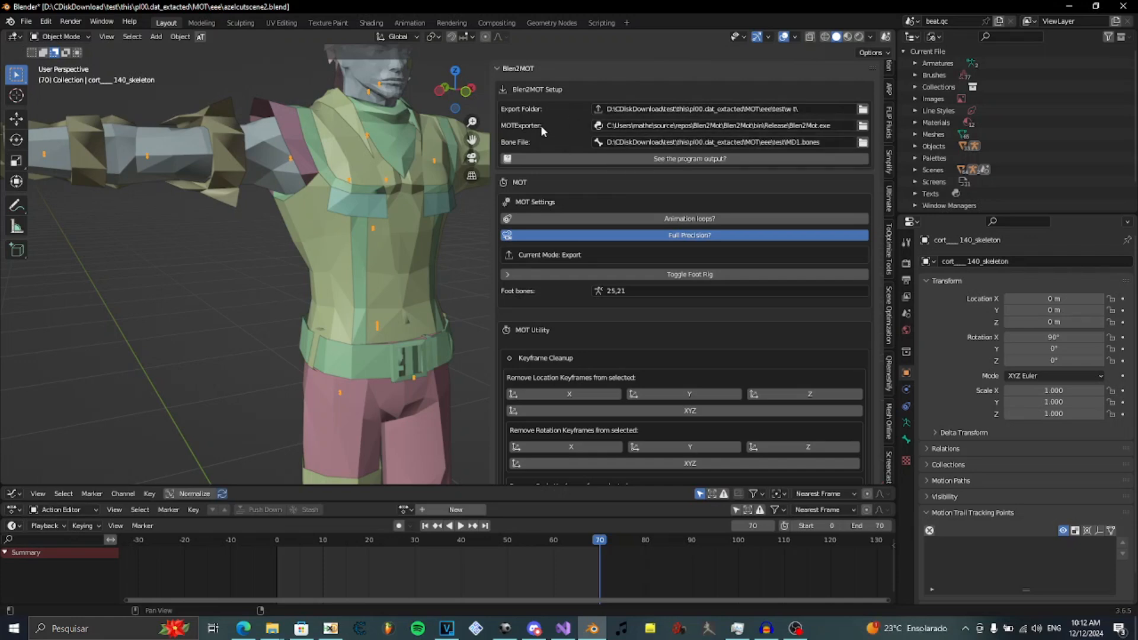
pyautogui.moveTo(554, 132)
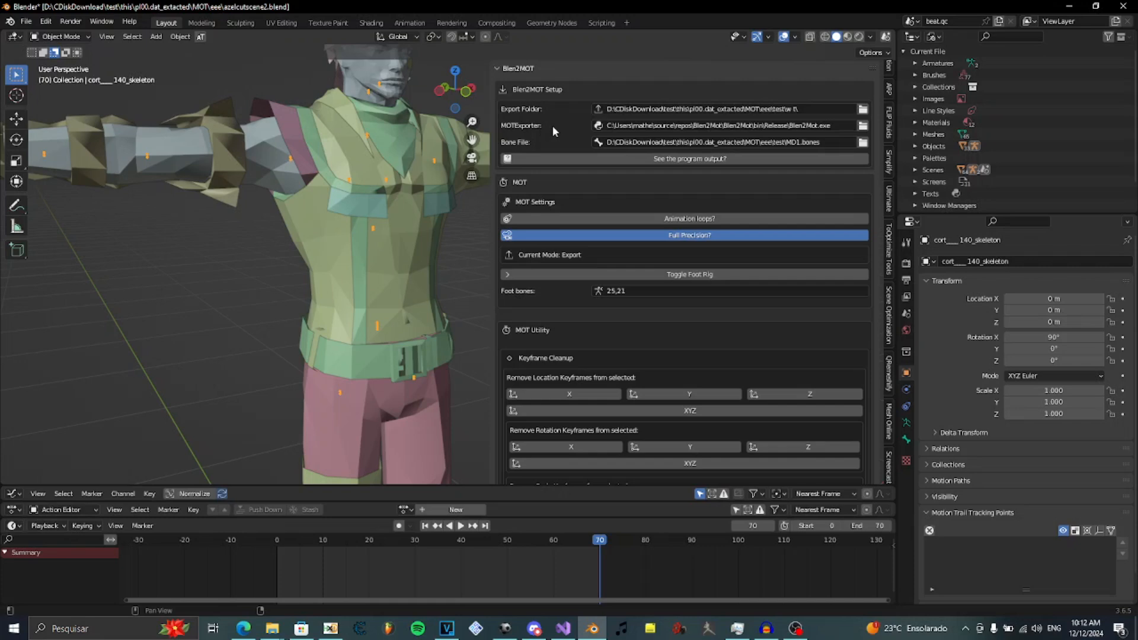
pyautogui.moveTo(524, 129)
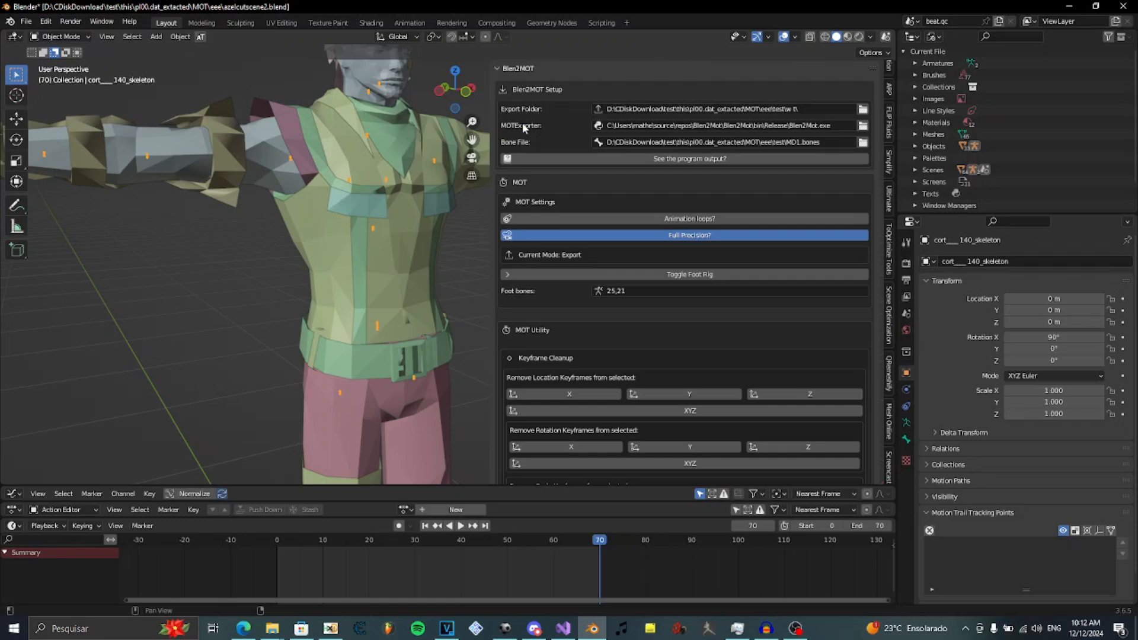
pyautogui.moveTo(523, 129)
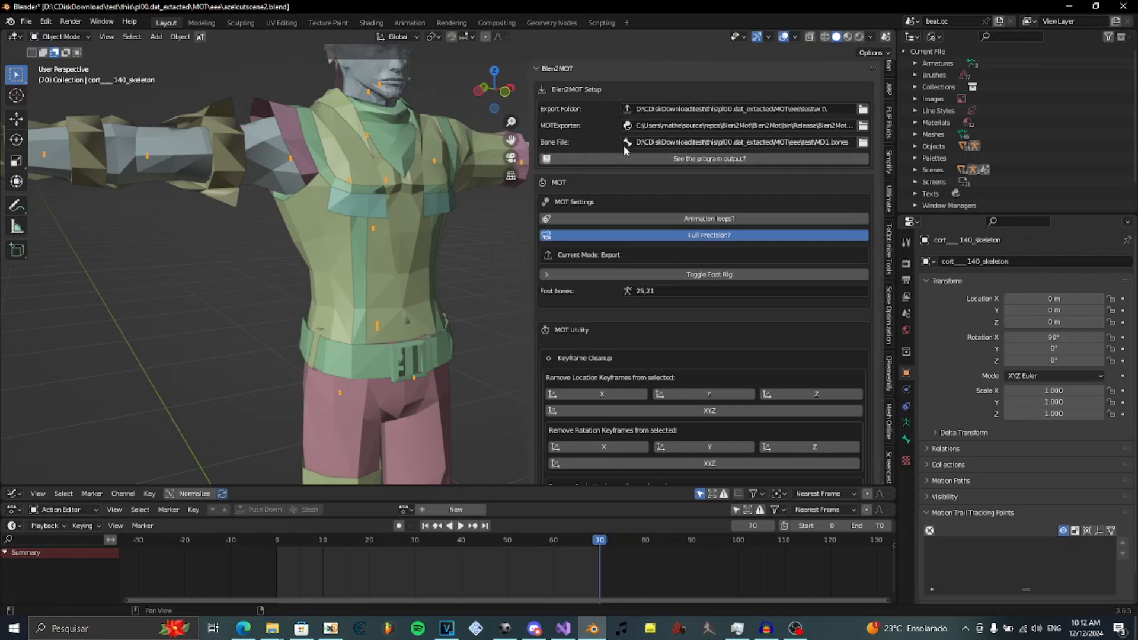
pyautogui.moveTo(560, 149)
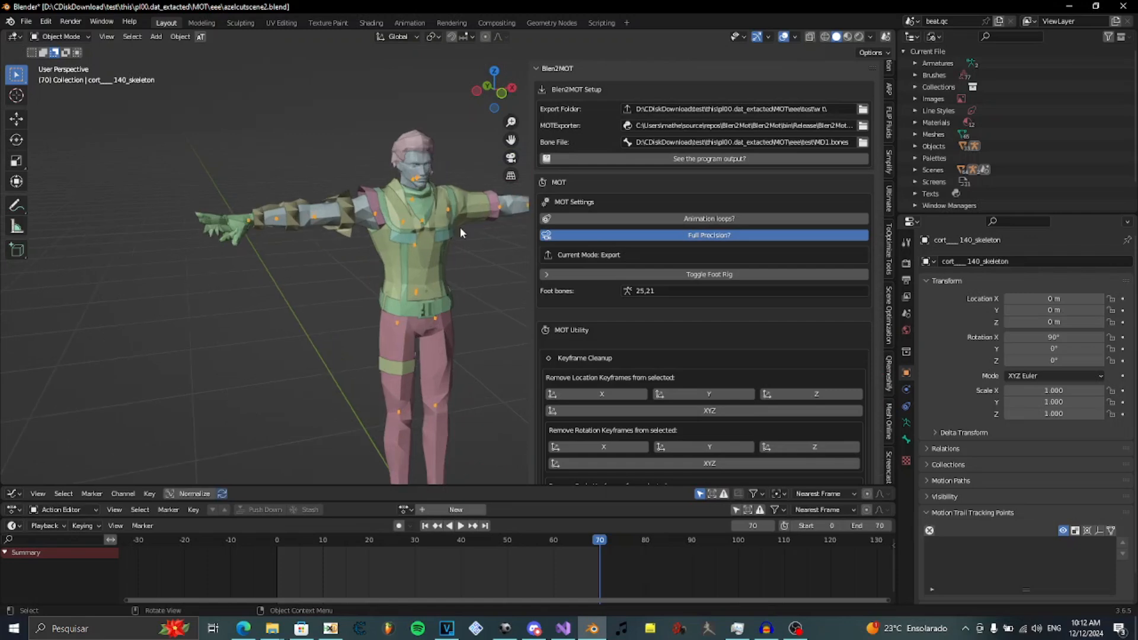
pyautogui.moveTo(455, 229)
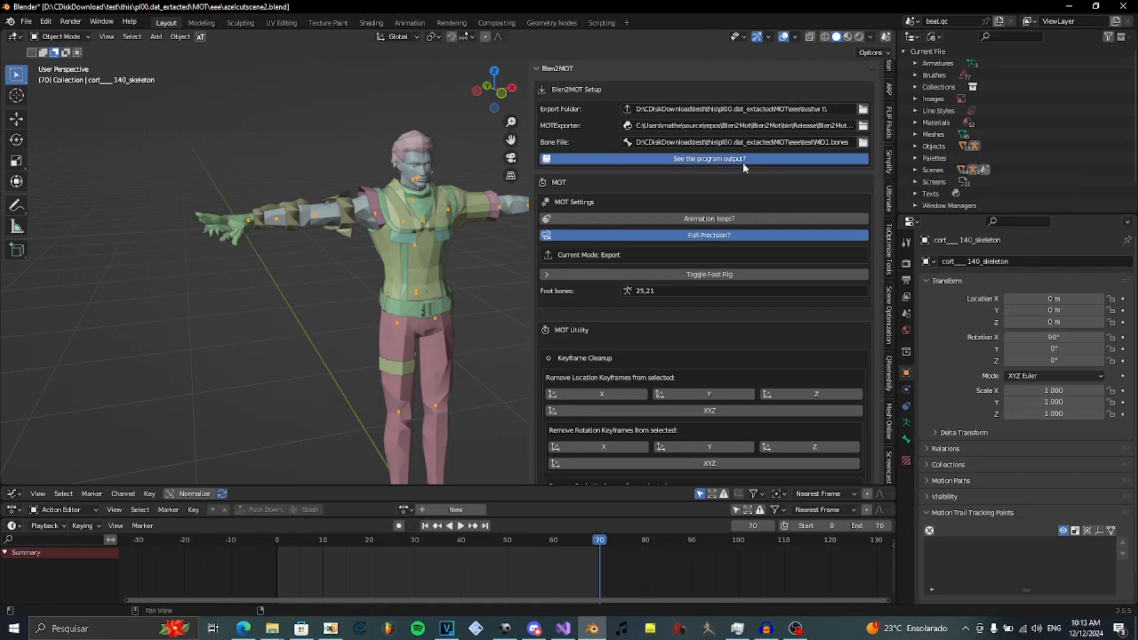
pyautogui.moveTo(740, 158)
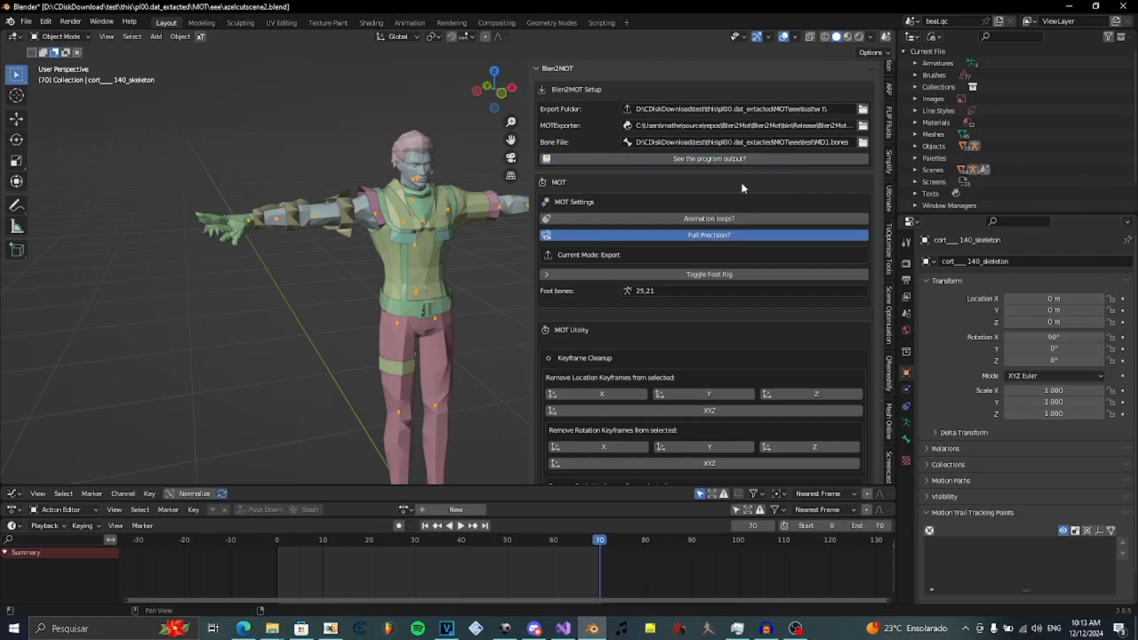
pyautogui.moveTo(735, 189)
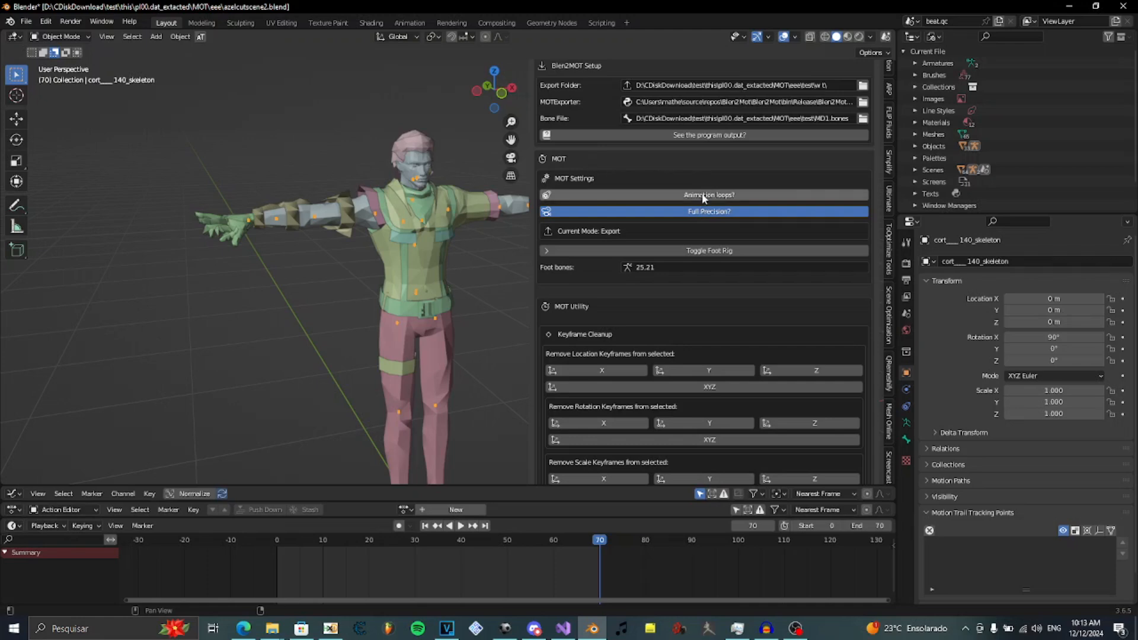
pyautogui.click(707, 194)
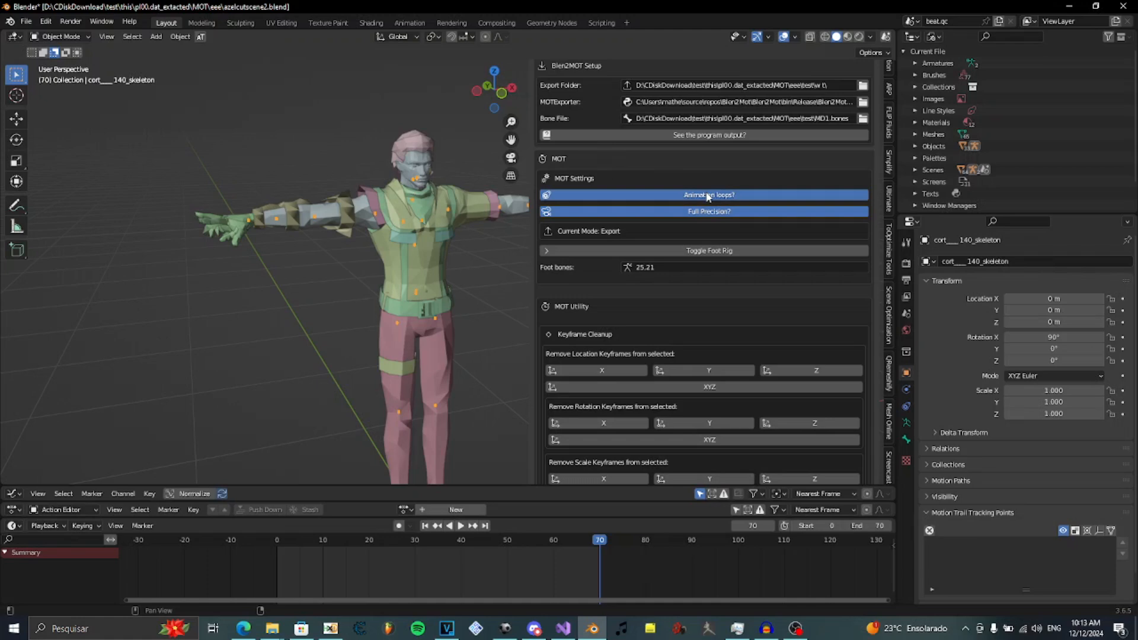
pyautogui.click(709, 194)
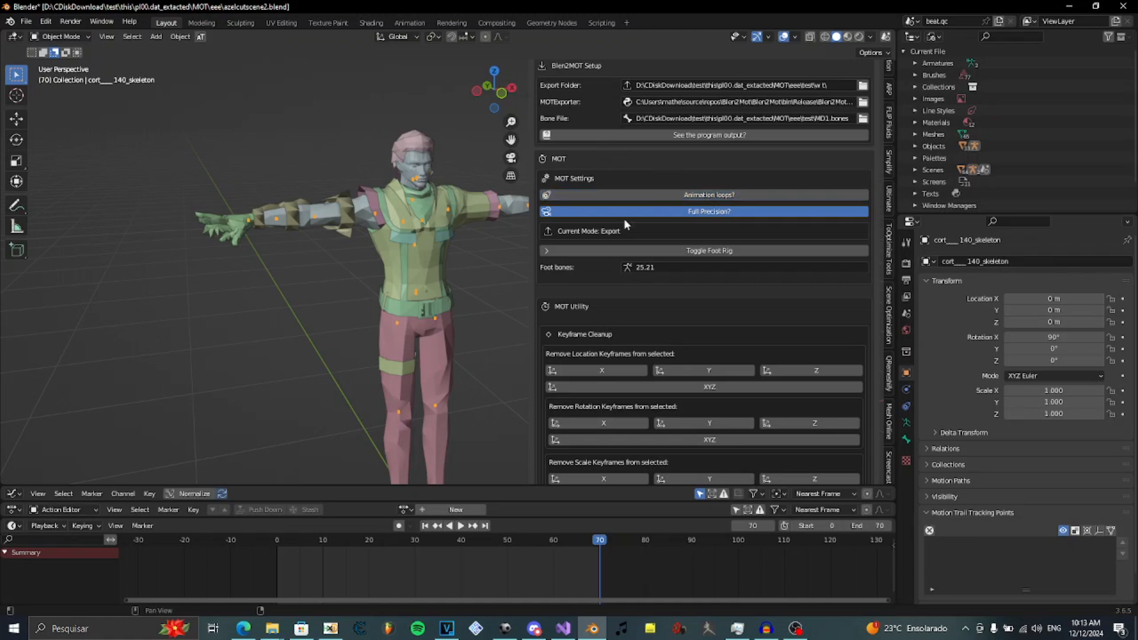
pyautogui.scroll(-3)
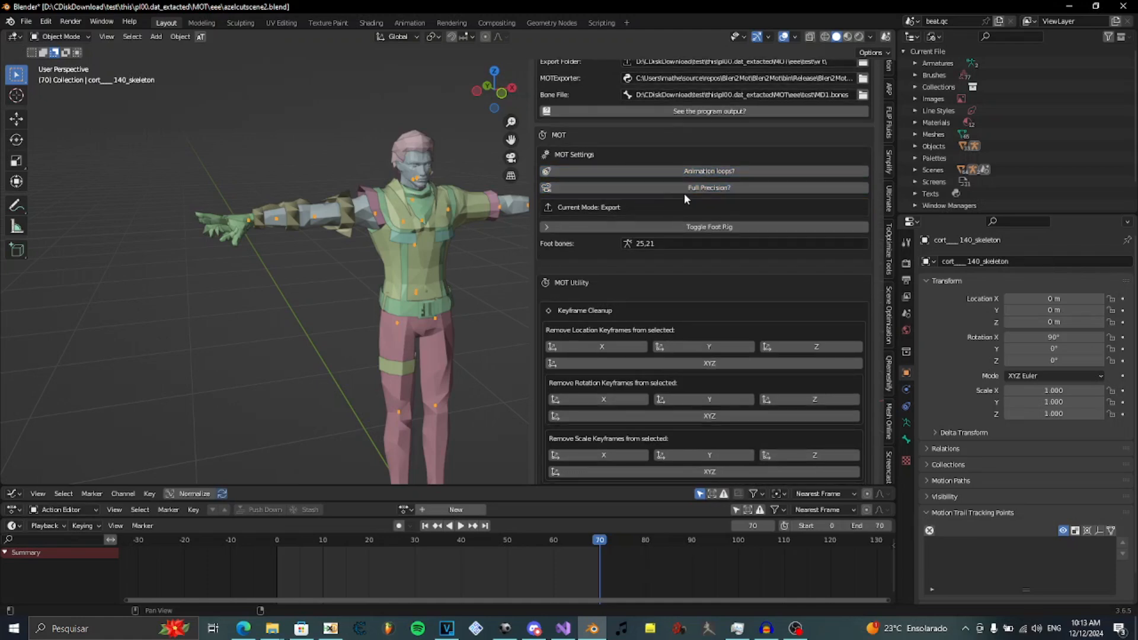
pyautogui.moveTo(722, 154)
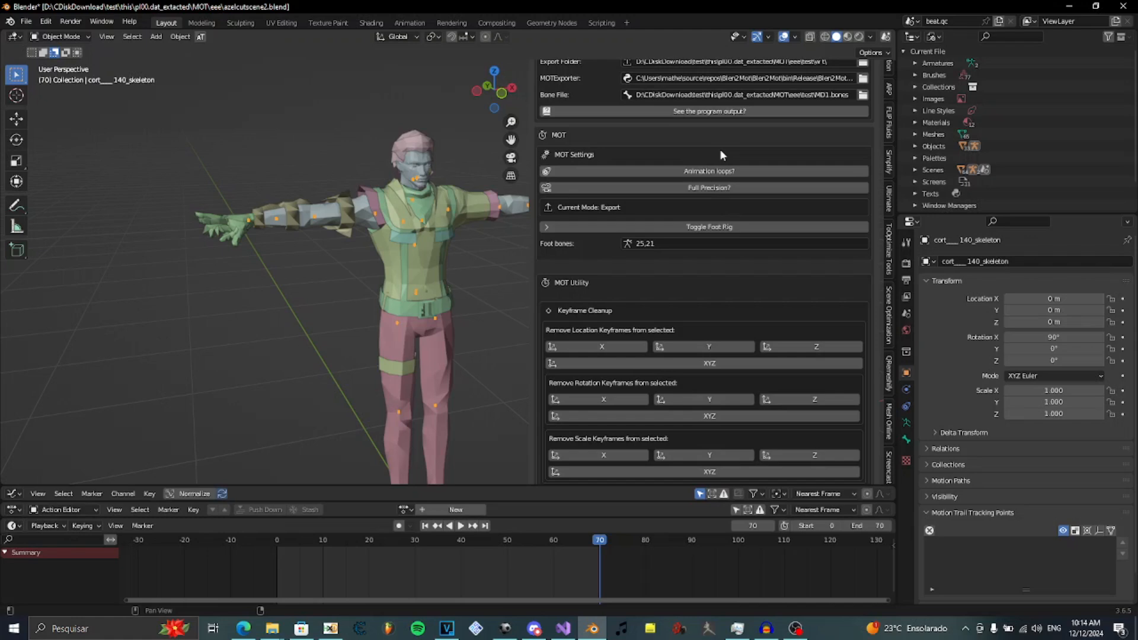
pyautogui.moveTo(678, 145)
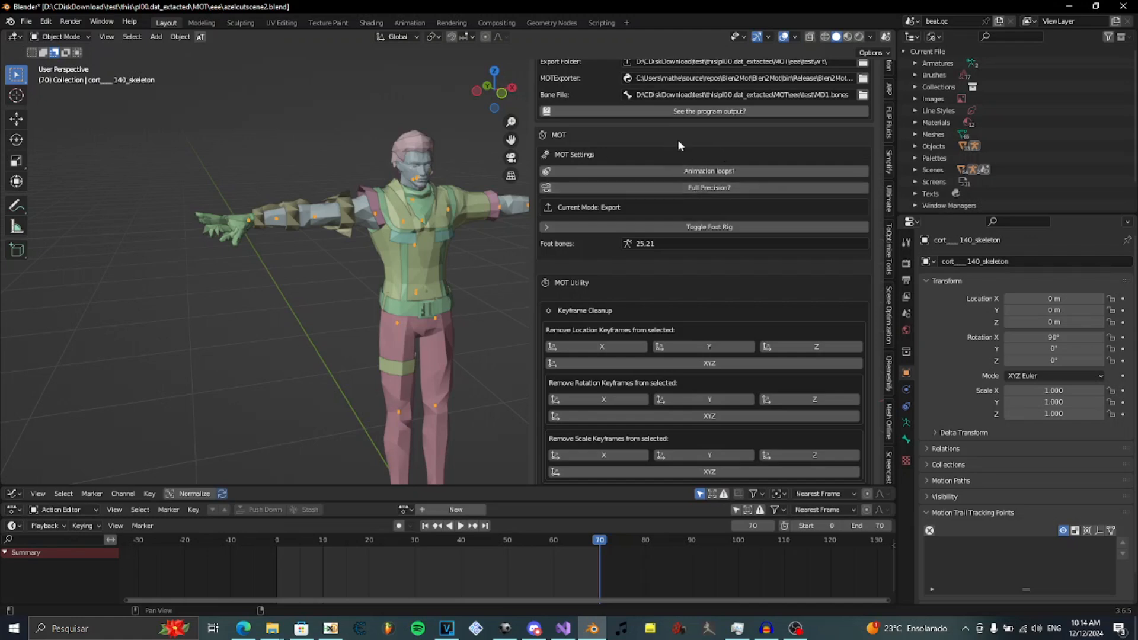
pyautogui.moveTo(663, 144)
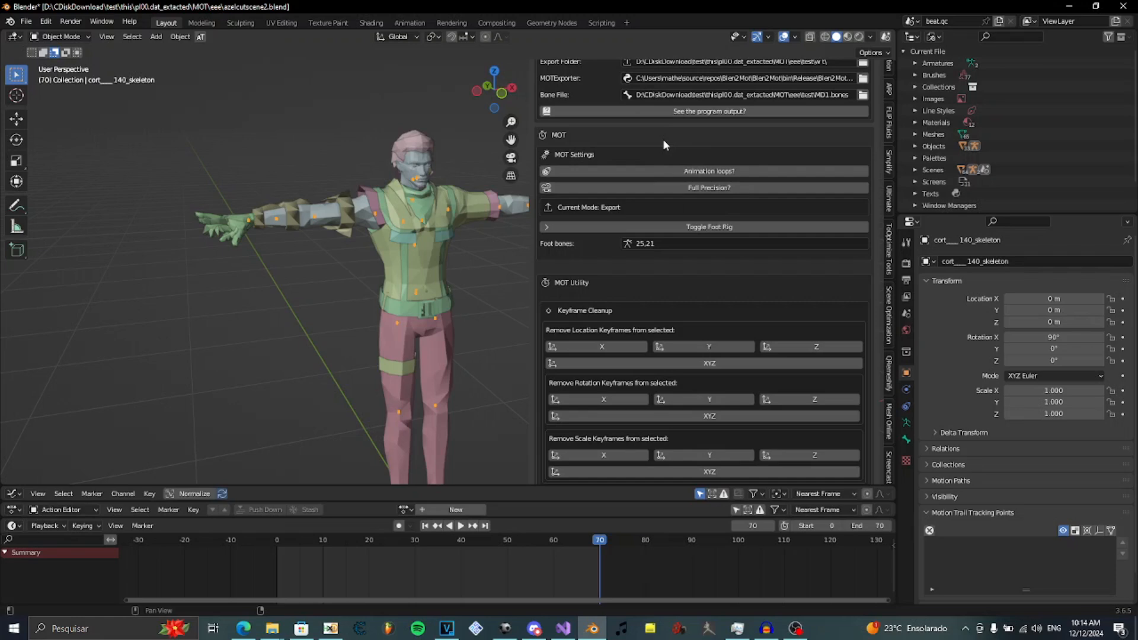
pyautogui.moveTo(663, 147)
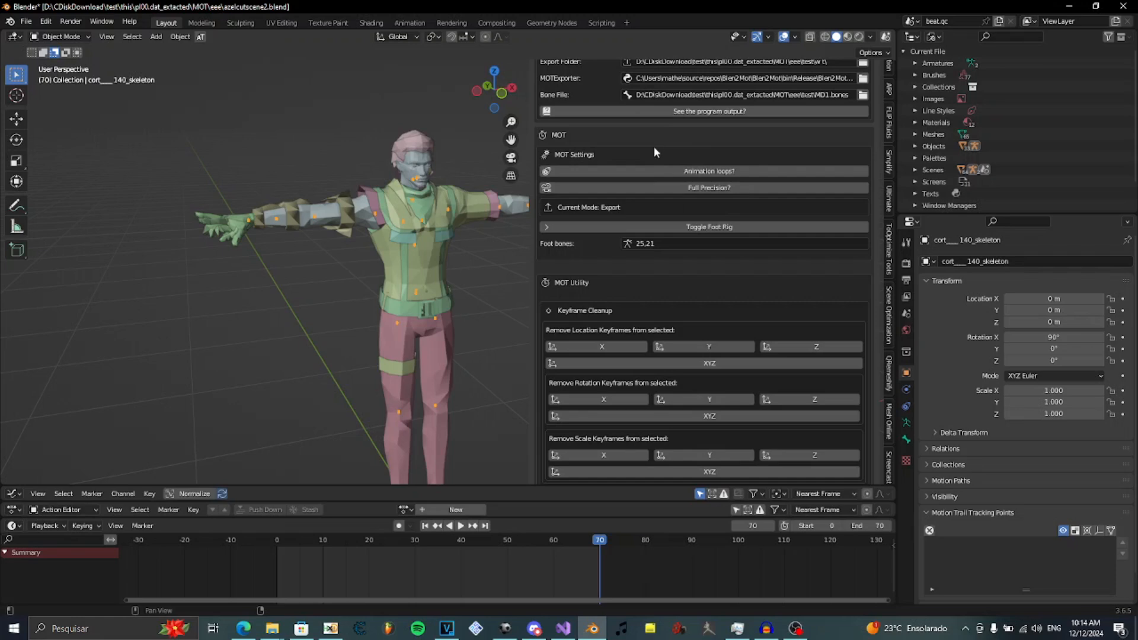
pyautogui.moveTo(645, 157)
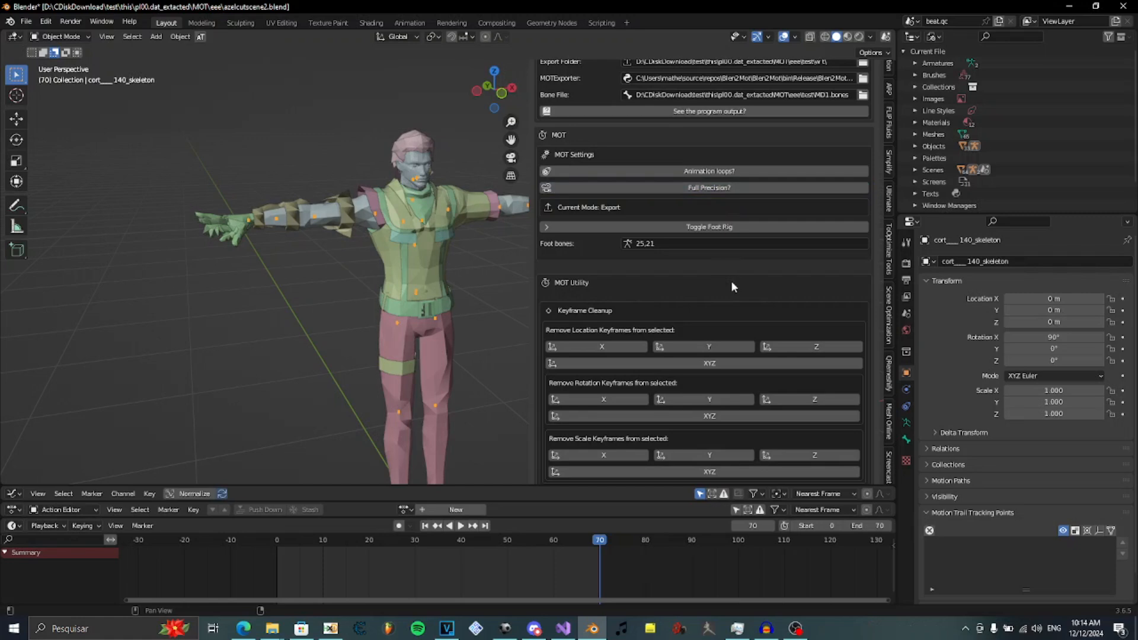
pyautogui.moveTo(738, 286)
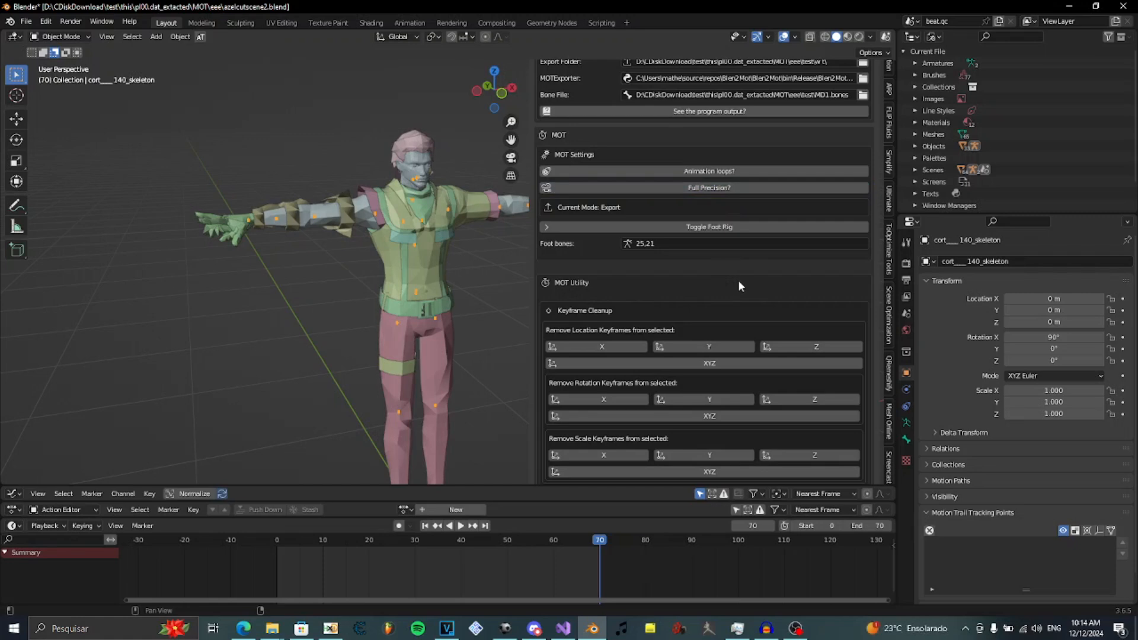
pyautogui.moveTo(743, 286)
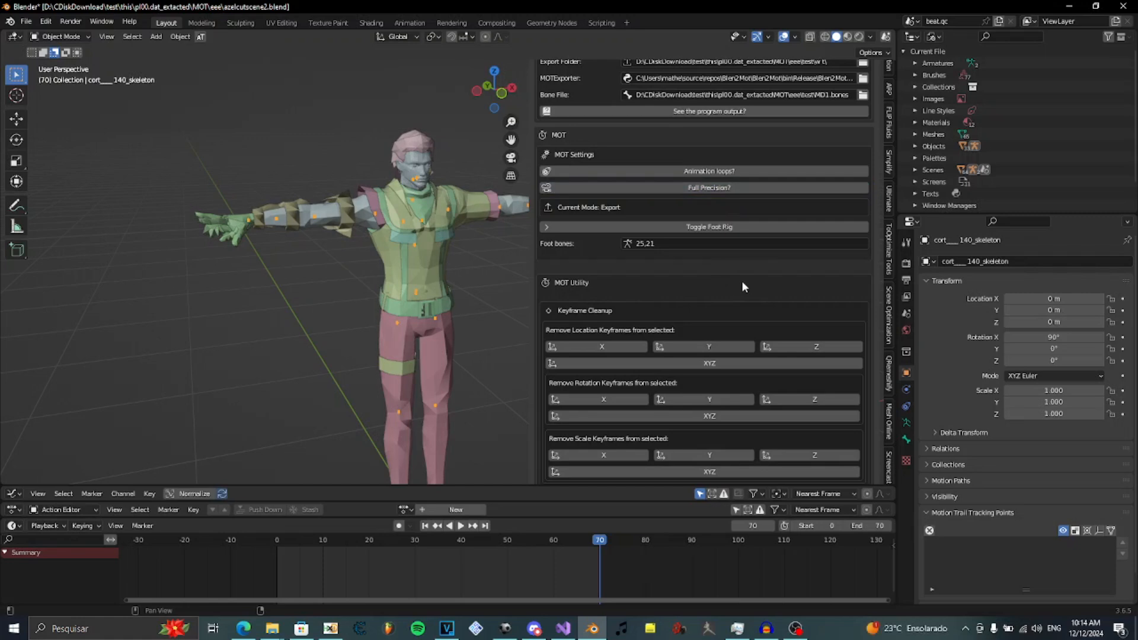
pyautogui.moveTo(755, 279)
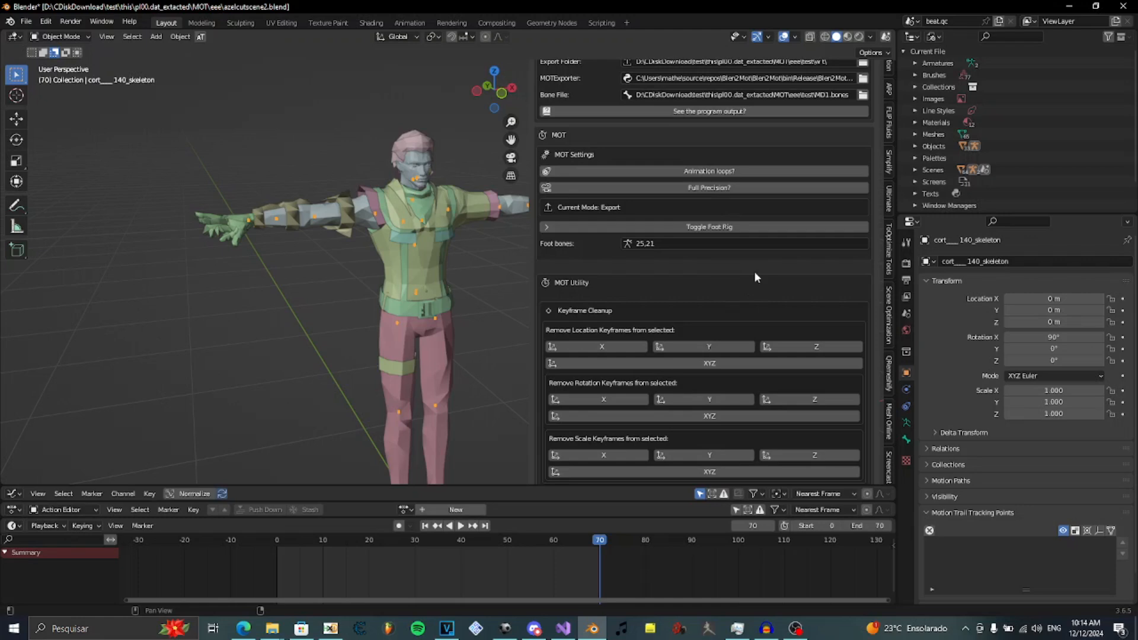
pyautogui.scroll(-3)
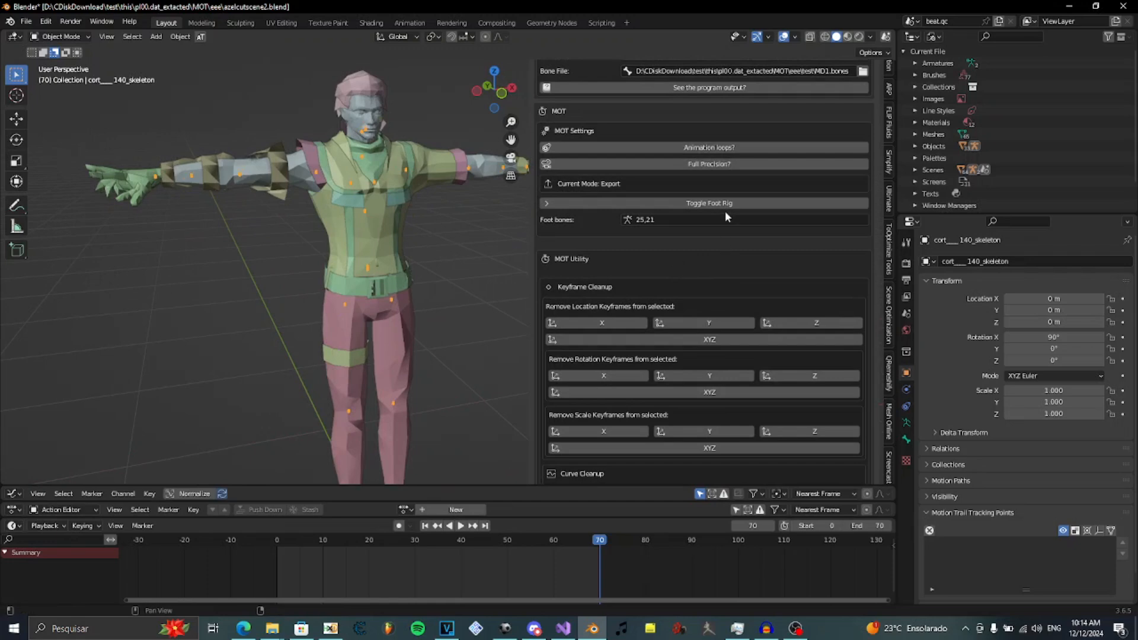
pyautogui.moveTo(454, 226)
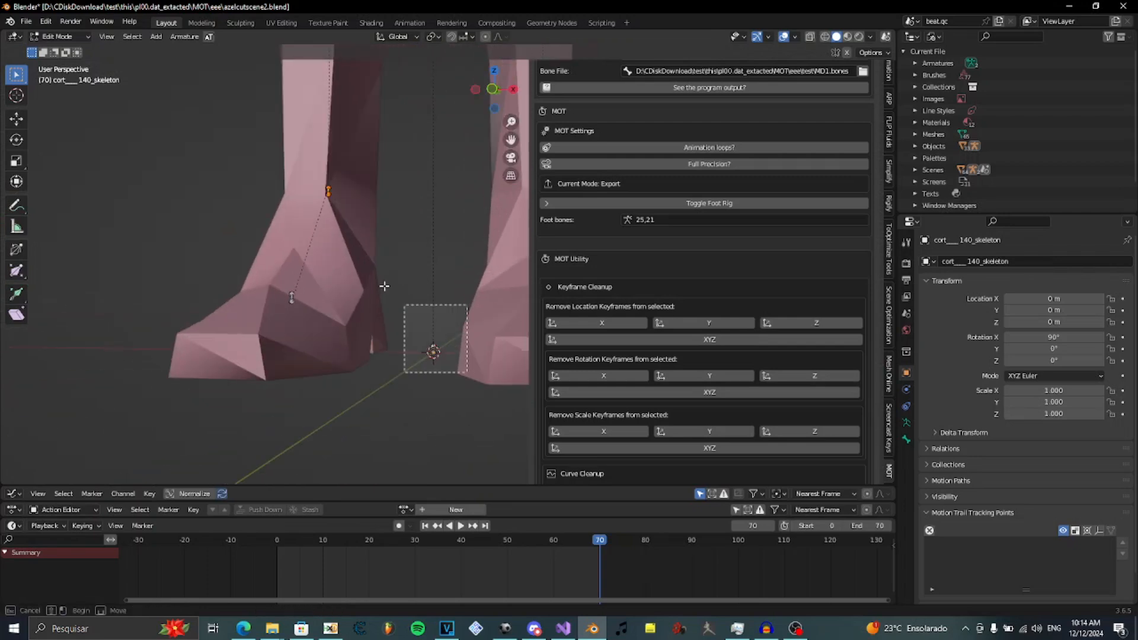
# Step: Select the foot bone near the heel of the skeleton
pyautogui.click(57, 37)
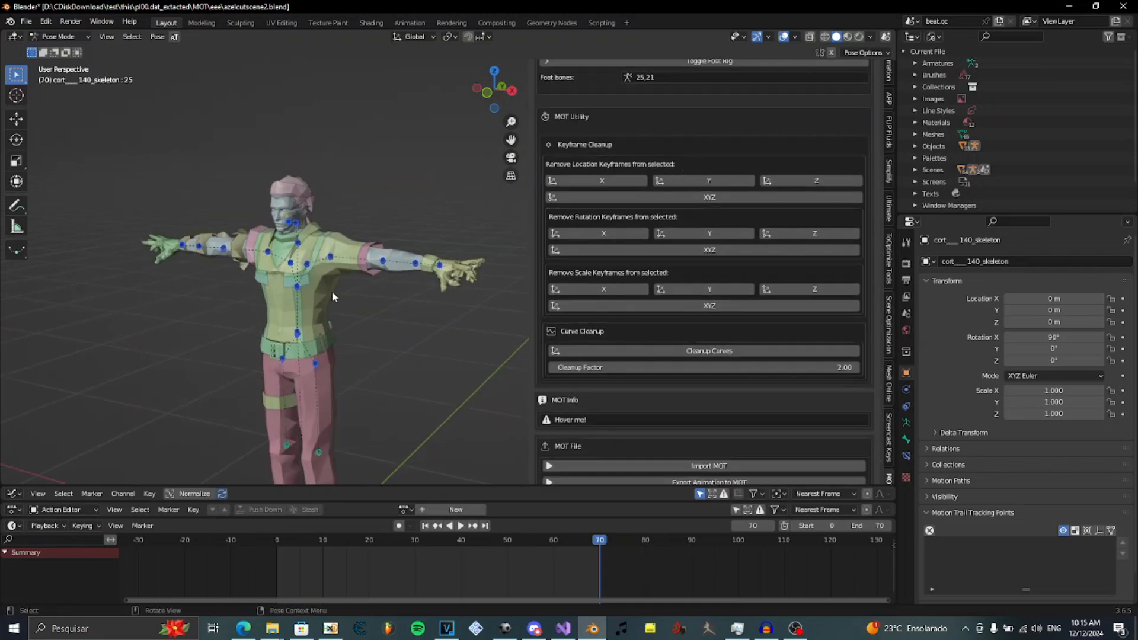
# Step: Insert keyframes for the pose at frame 0 and set the bone's rotation mode to XYZ Euler
pyautogui.press('i')
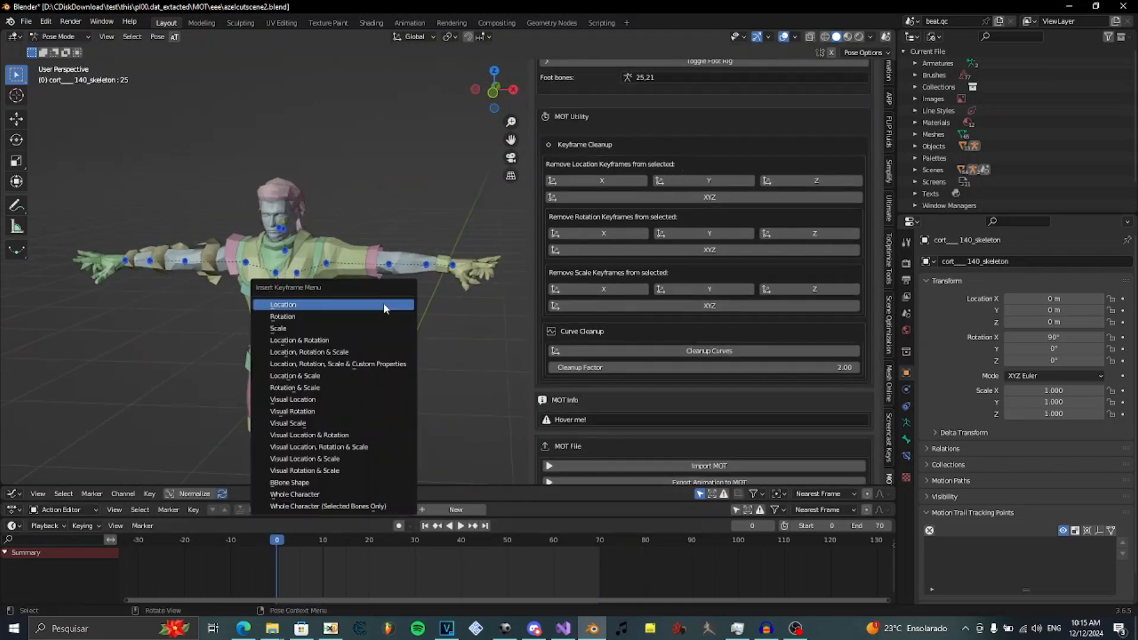
pyautogui.click(284, 304)
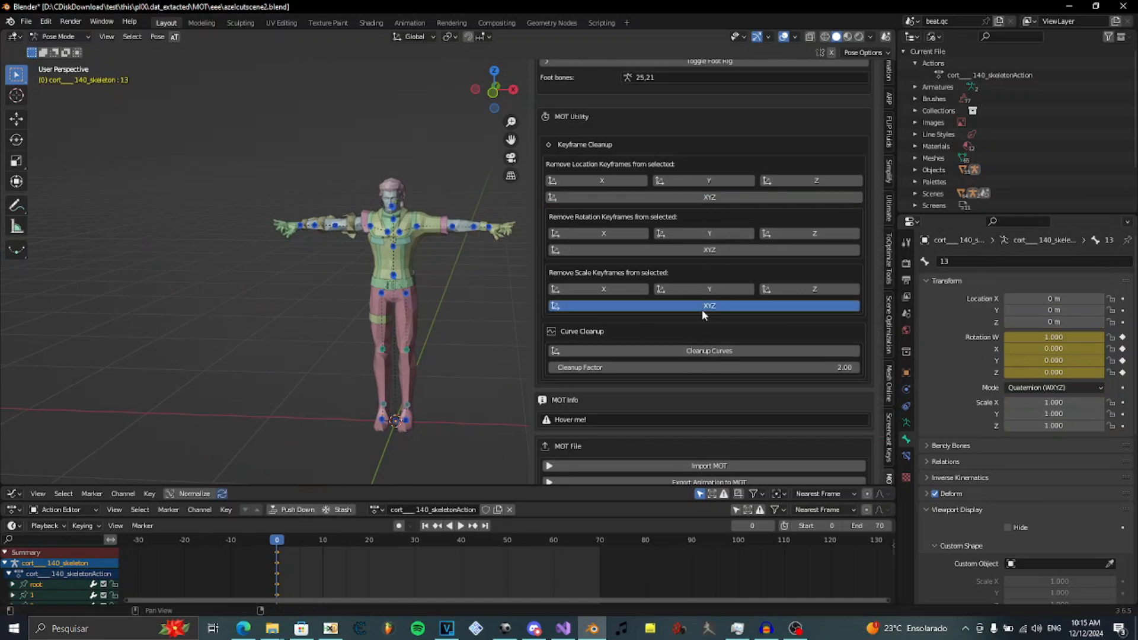
pyautogui.click(1053, 386)
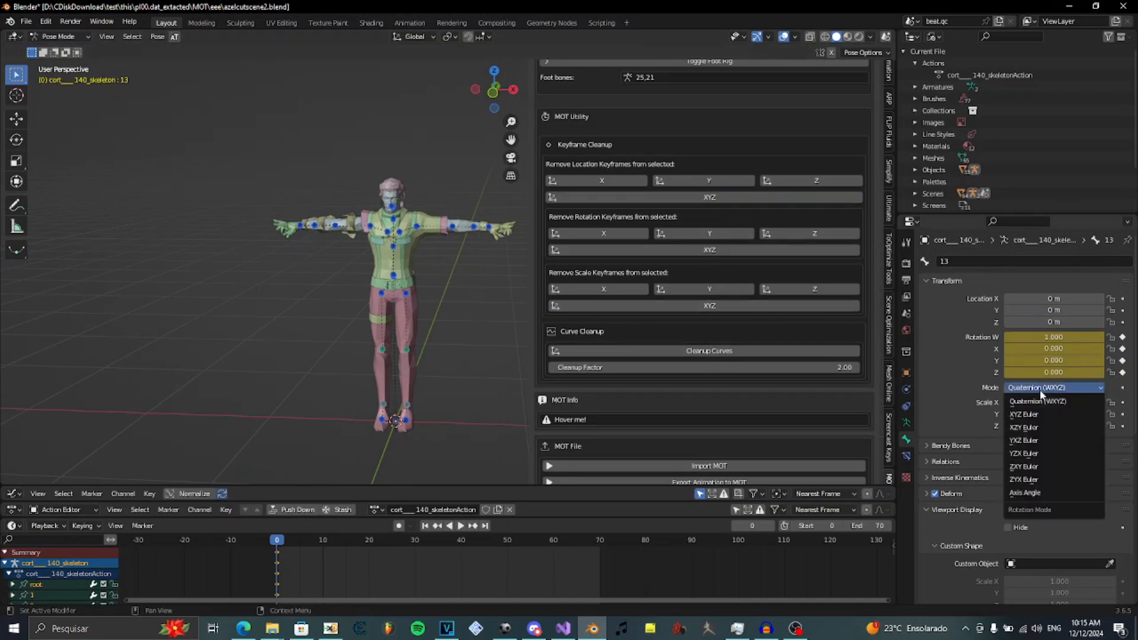
pyautogui.click(1023, 415)
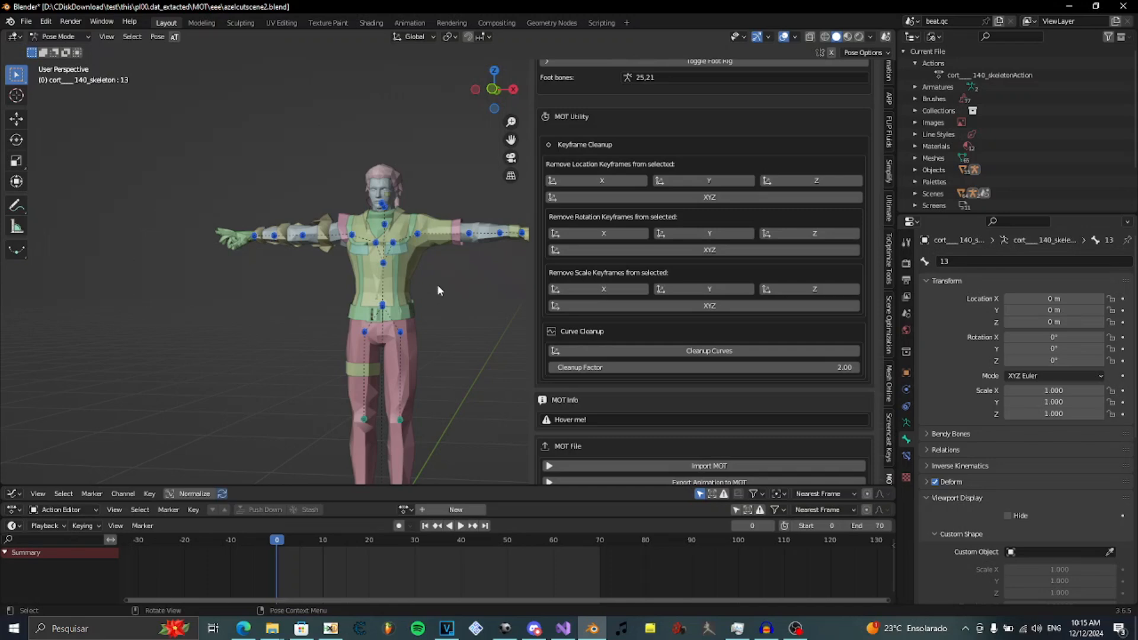
pyautogui.moveTo(405, 305)
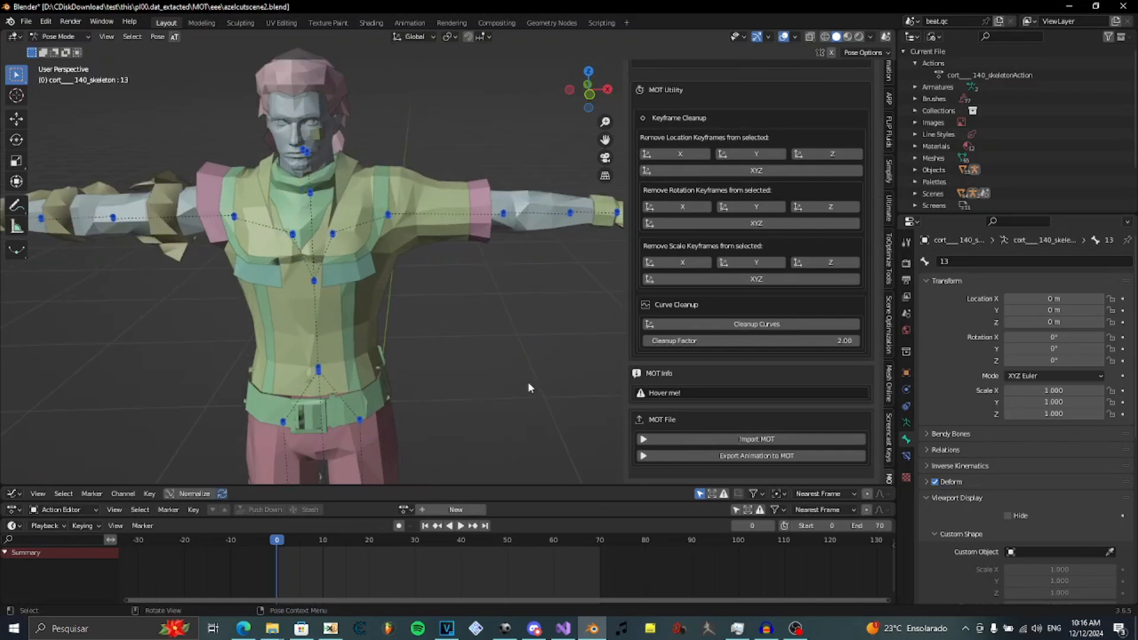
pyautogui.moveTo(439, 422)
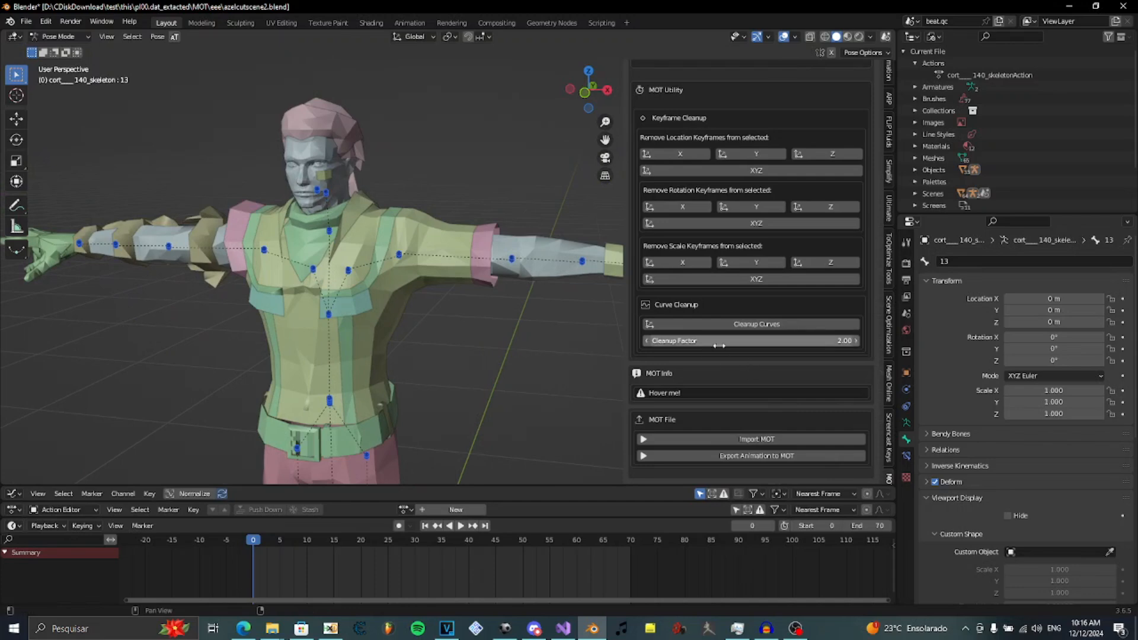
pyautogui.moveTo(811, 360)
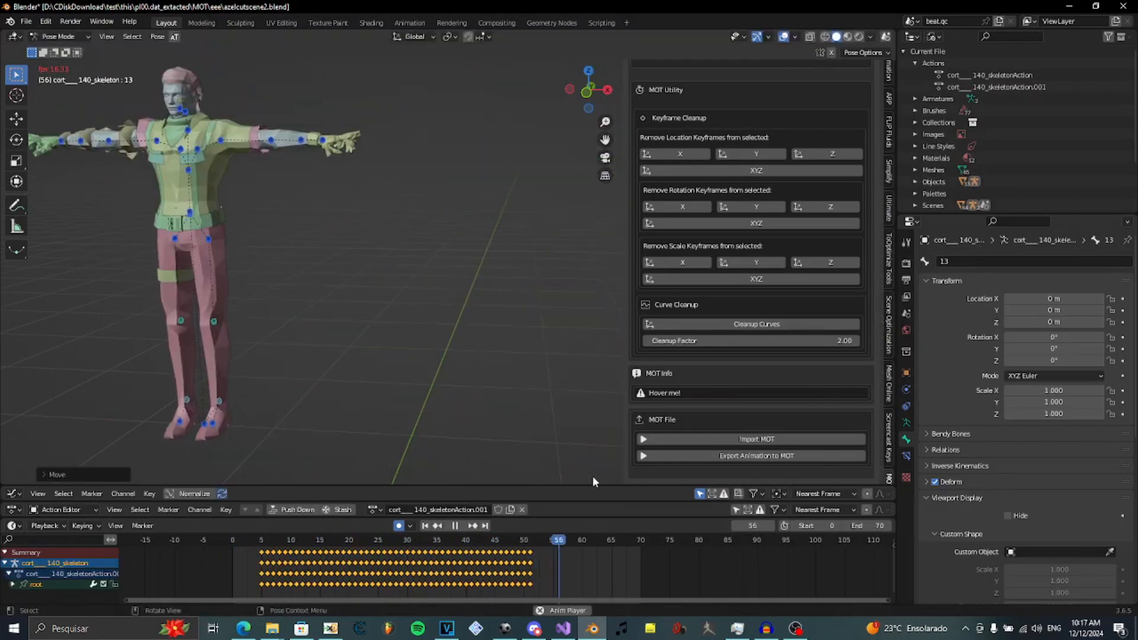
# Step: Stop playback of the imported MOT animation around frame 29
pyautogui.click(402, 540)
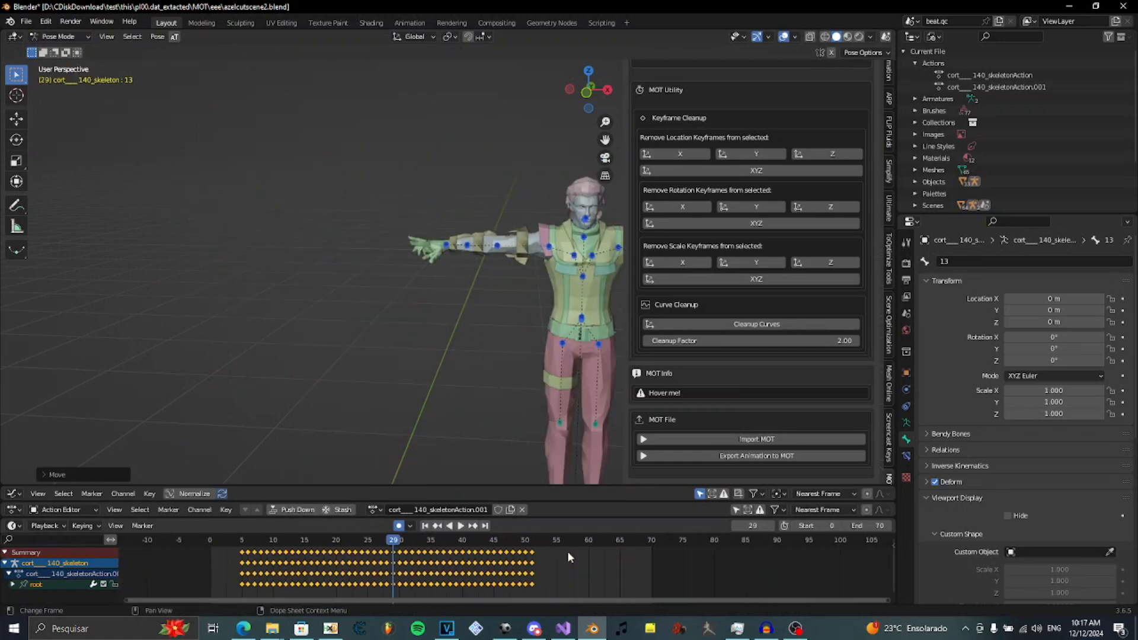
pyautogui.click(726, 341)
pyautogui.write('0.2')
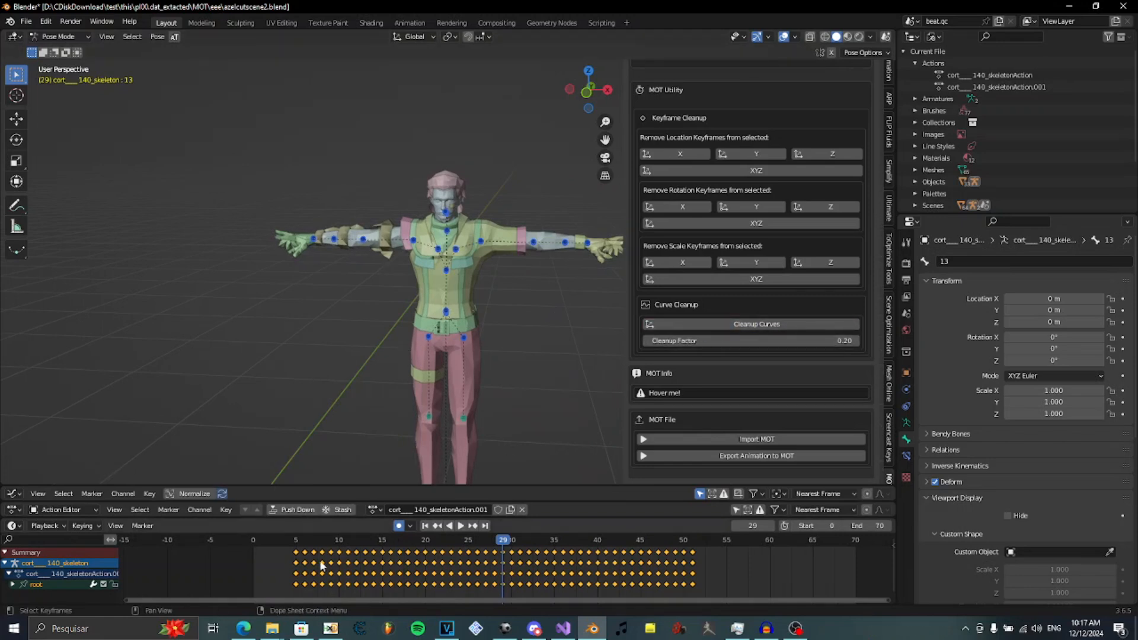
# Step: Select the imported animation's keyframes in the Action Editor
pyautogui.click(447, 525)
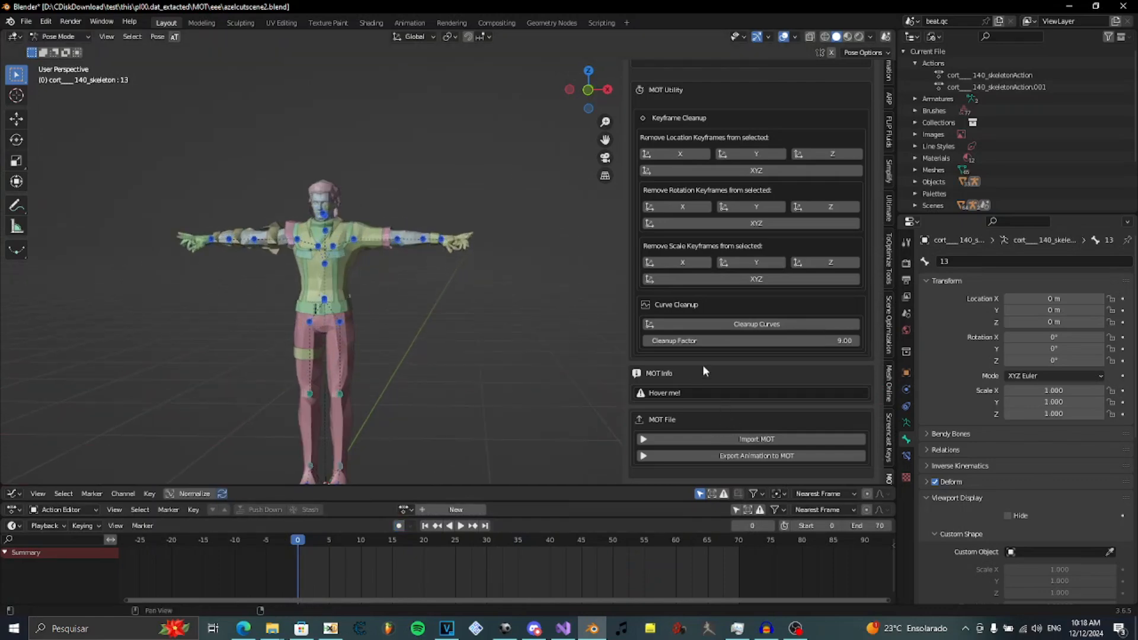
pyautogui.moveTo(673, 399)
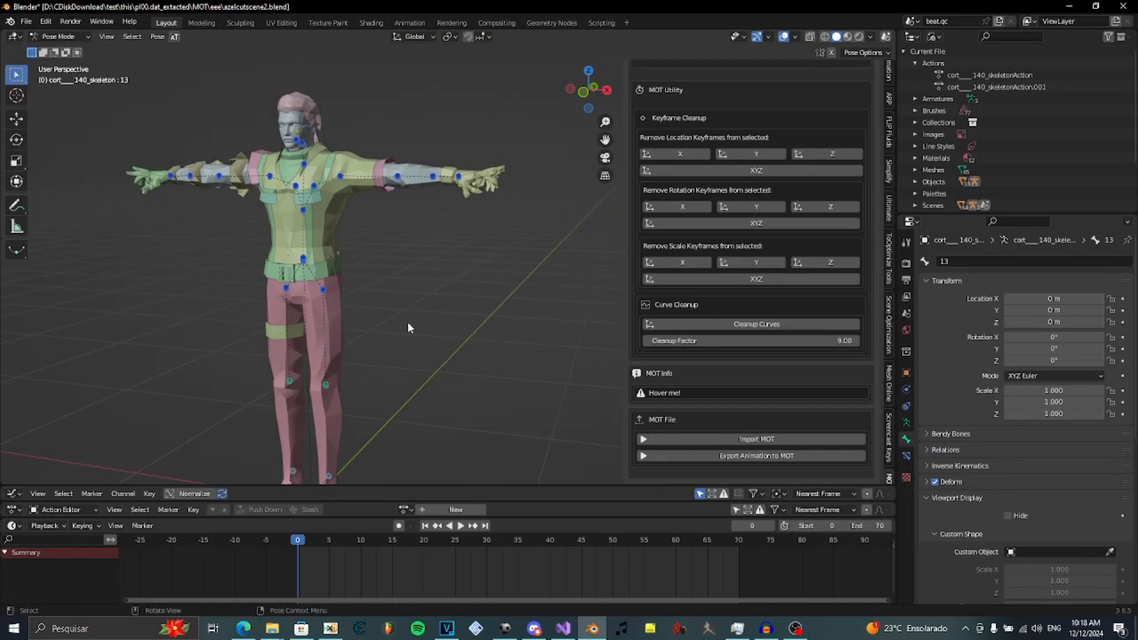
pyautogui.moveTo(438, 356)
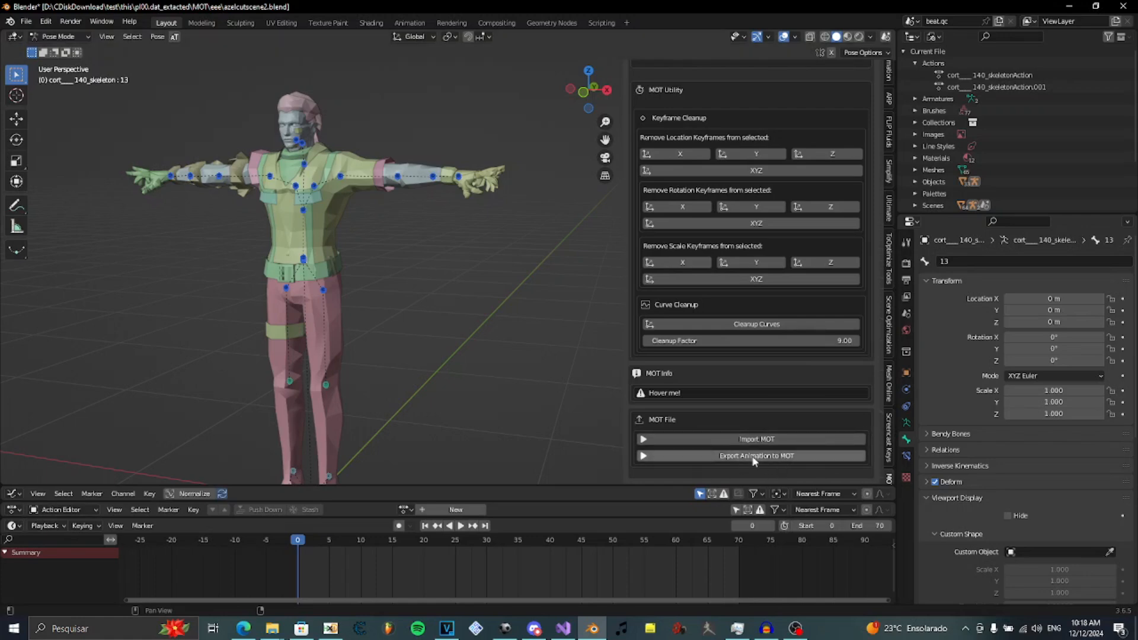
pyautogui.moveTo(794, 473)
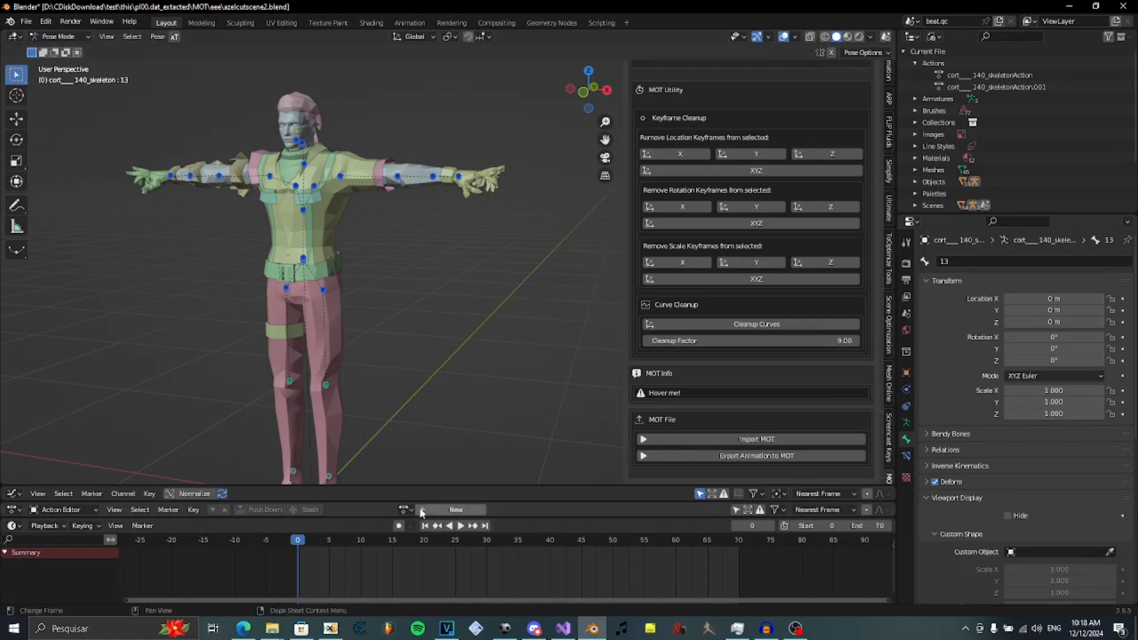
pyautogui.moveTo(790, 448)
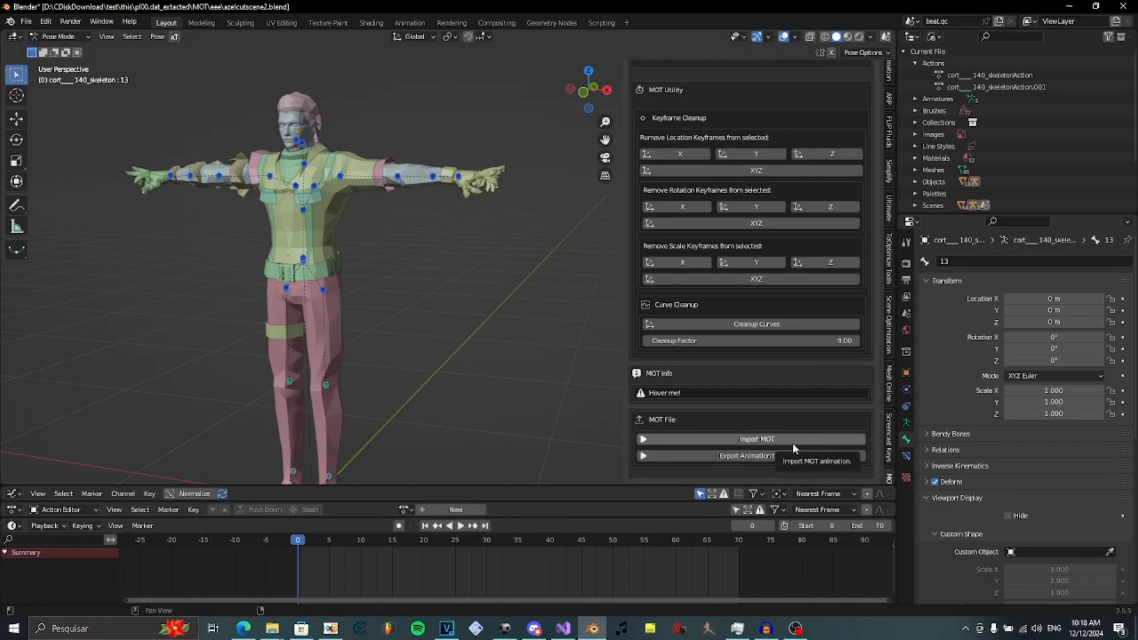
# Step: Start the Import MOT file browser and confirm importing from the eee folder
pyautogui.click(755, 438)
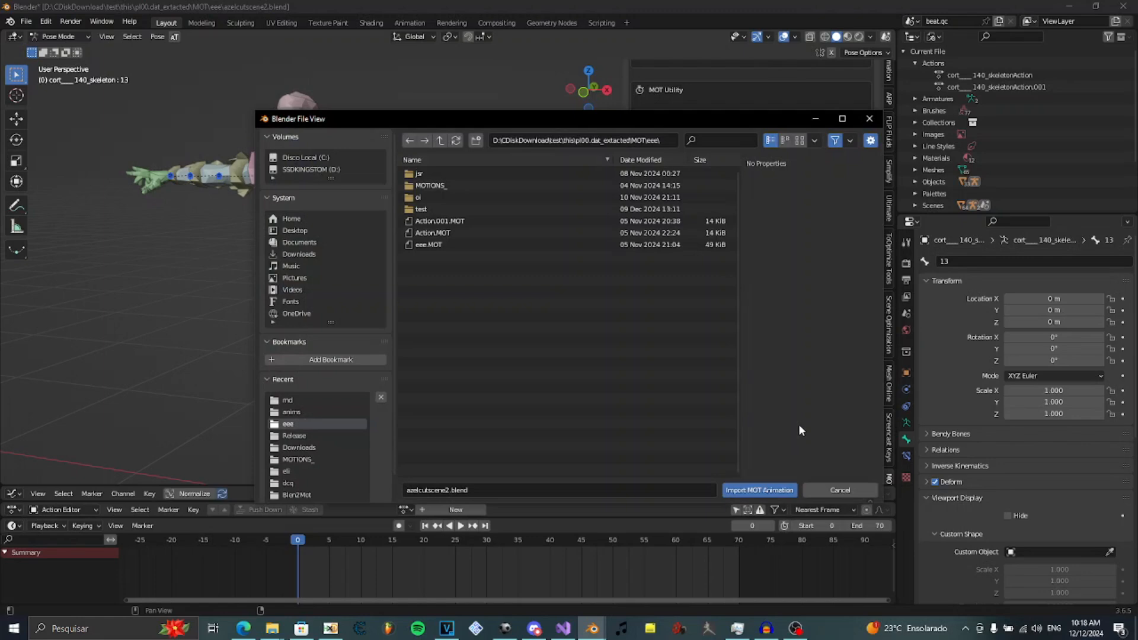
pyautogui.moveTo(312, 417)
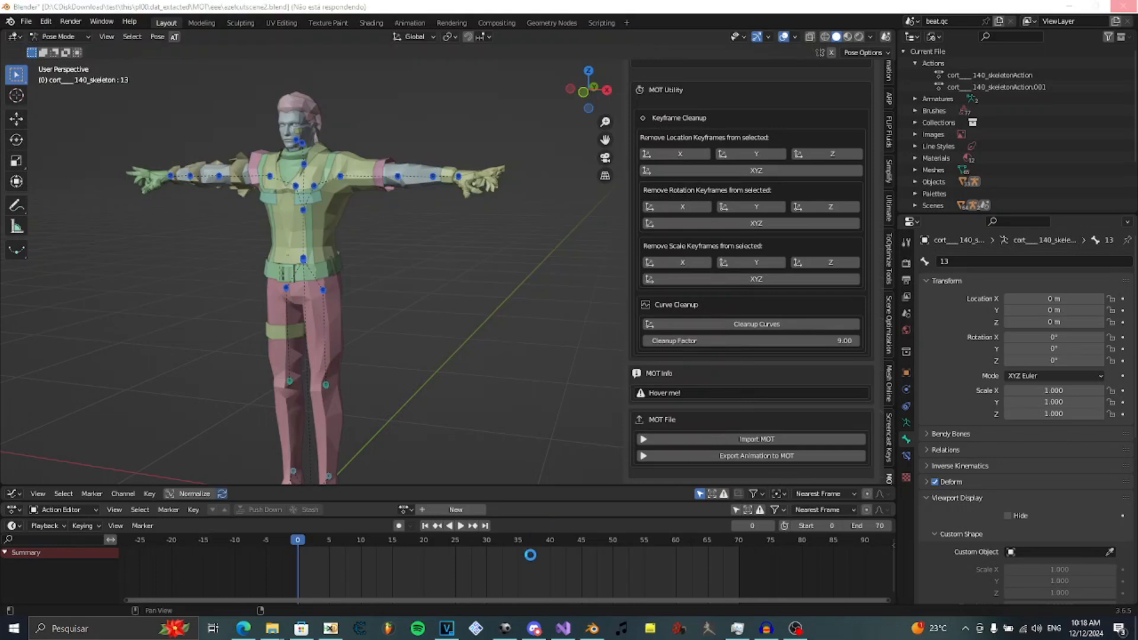
pyautogui.click(755, 439)
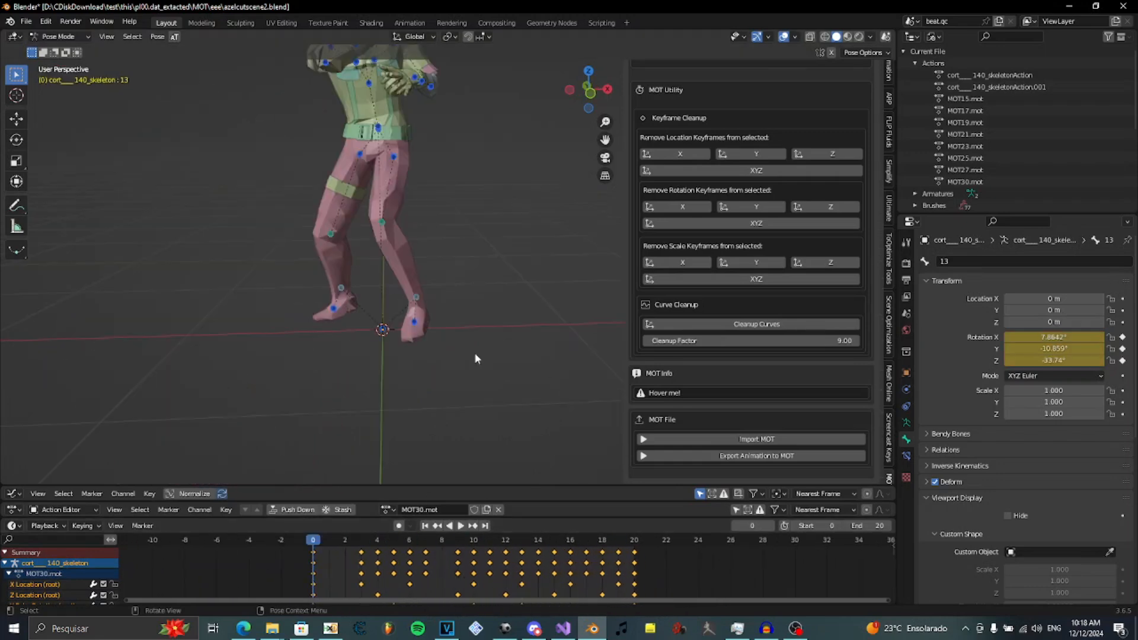
# Step: Select the skeleton's root bone, play MOT30.mot and return the playhead to frame 0
pyautogui.click(618, 541)
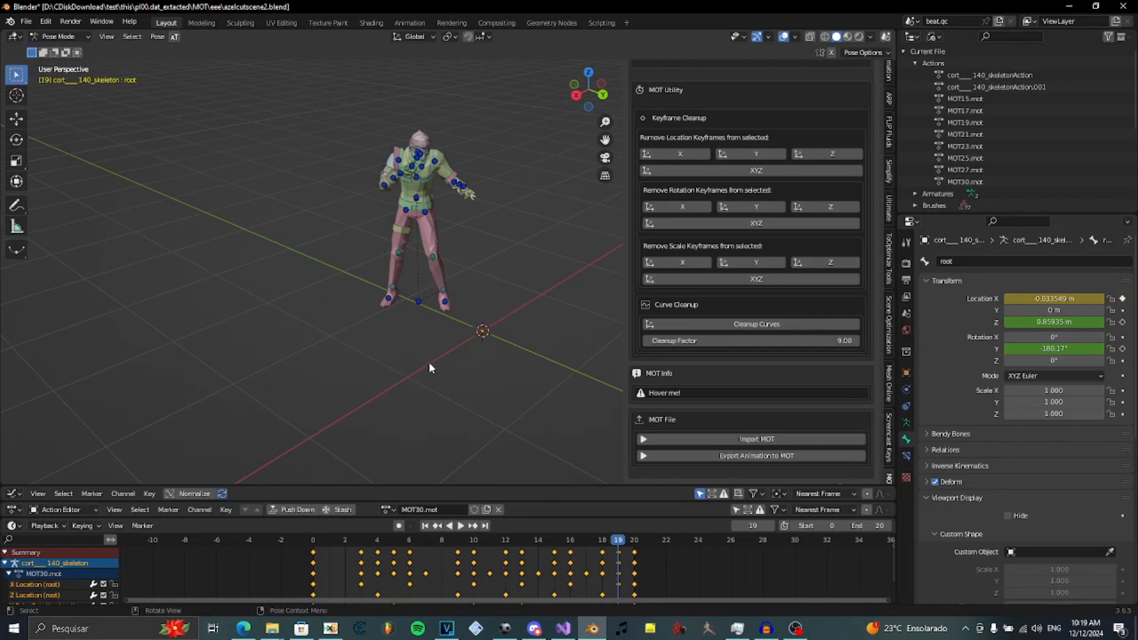
pyautogui.moveTo(459, 438)
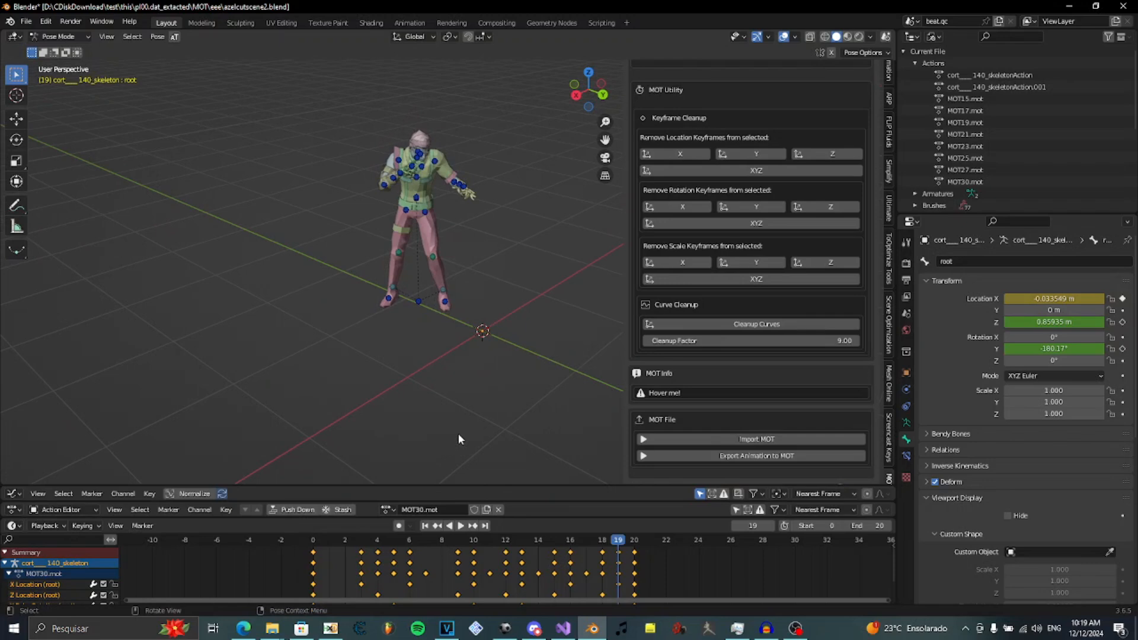
pyautogui.click(311, 540)
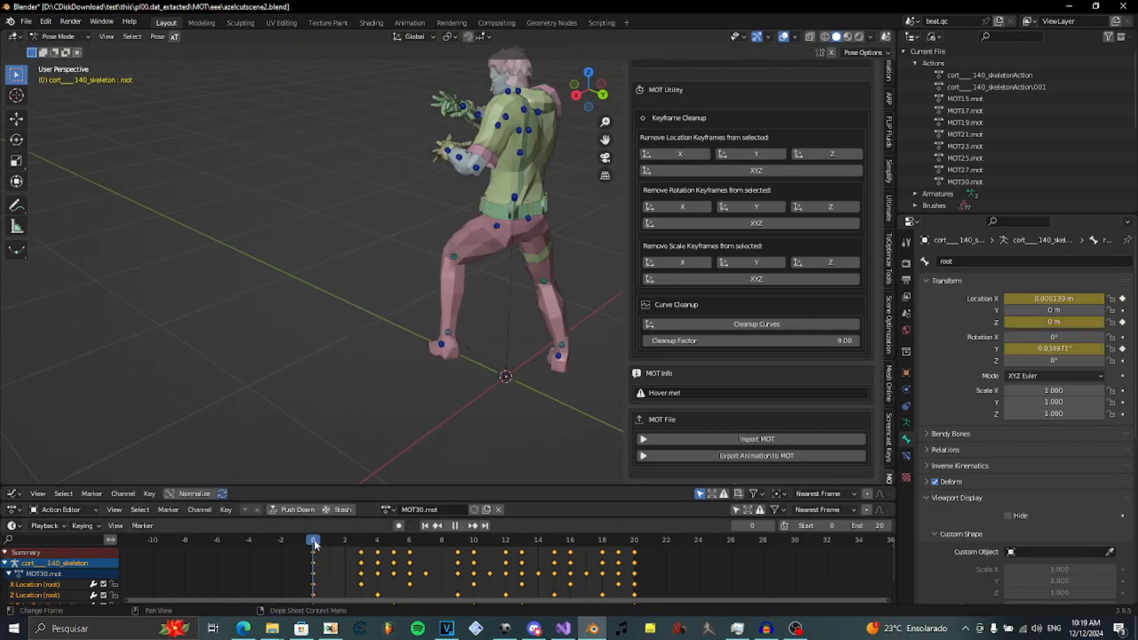
pyautogui.click(553, 540)
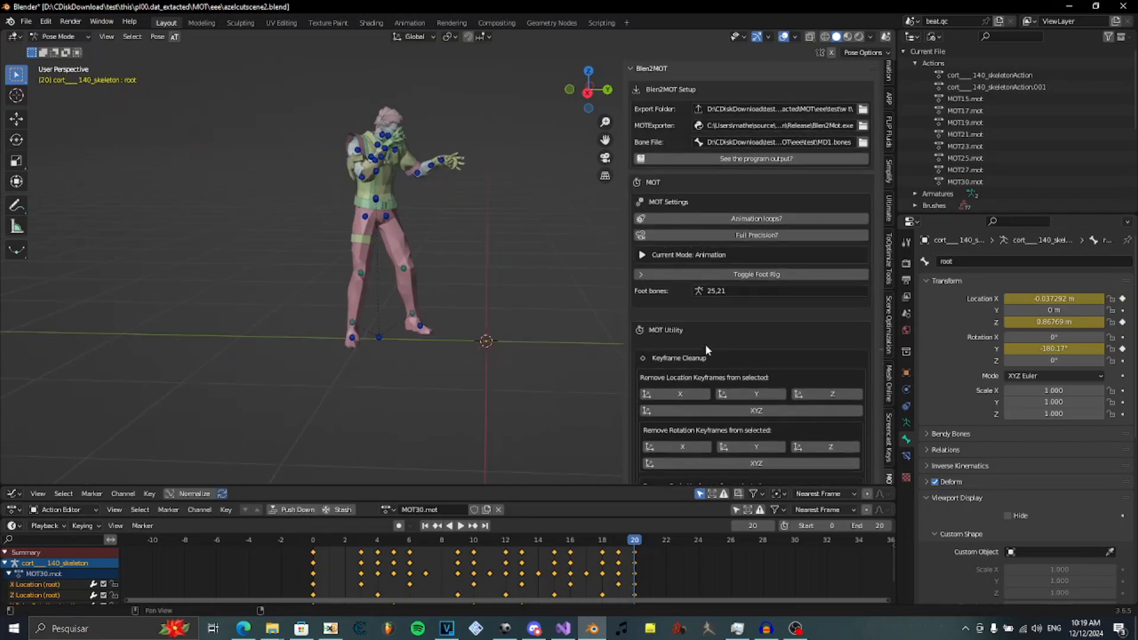
# Step: Assign the MOT15.mot action to the skeleton in place of MOT30
pyautogui.scroll(-3)
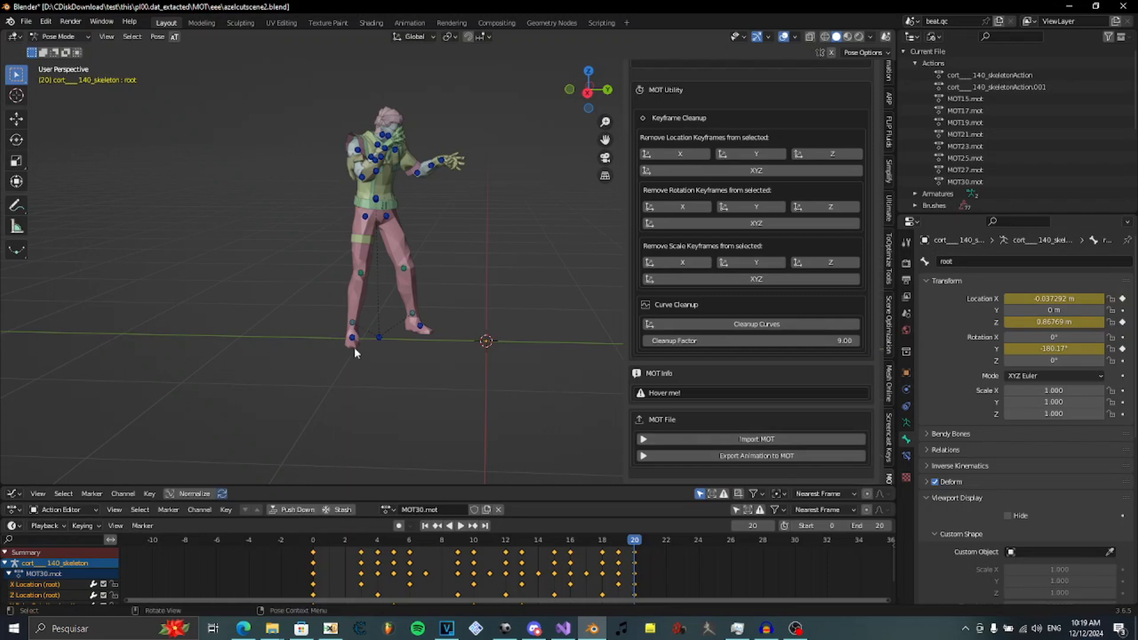
pyautogui.click(448, 525)
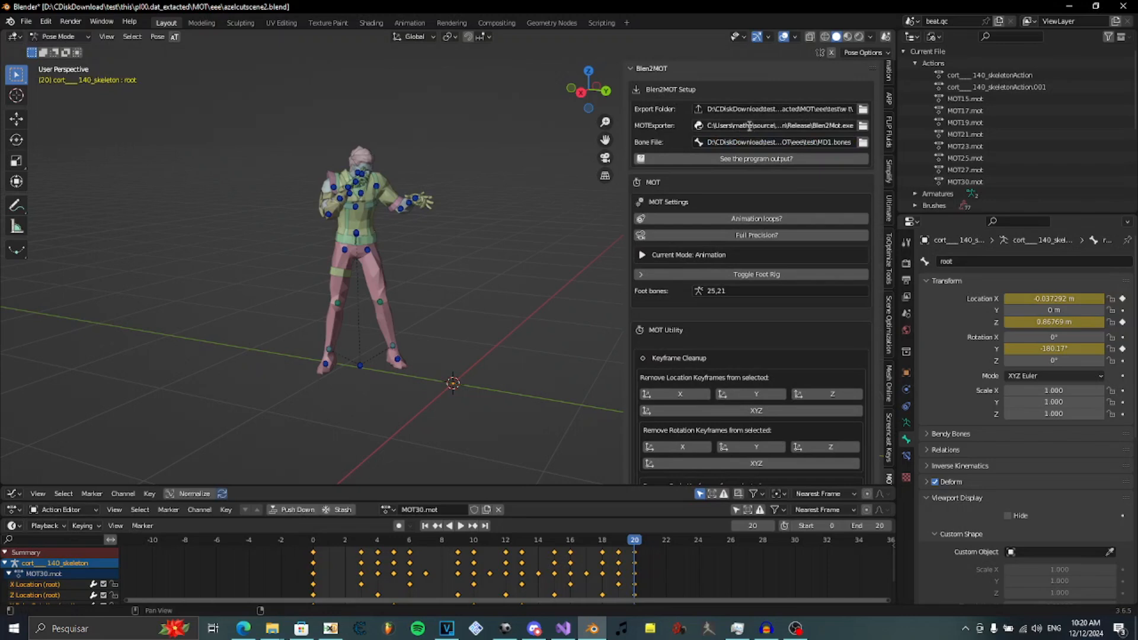
pyautogui.moveTo(690, 198)
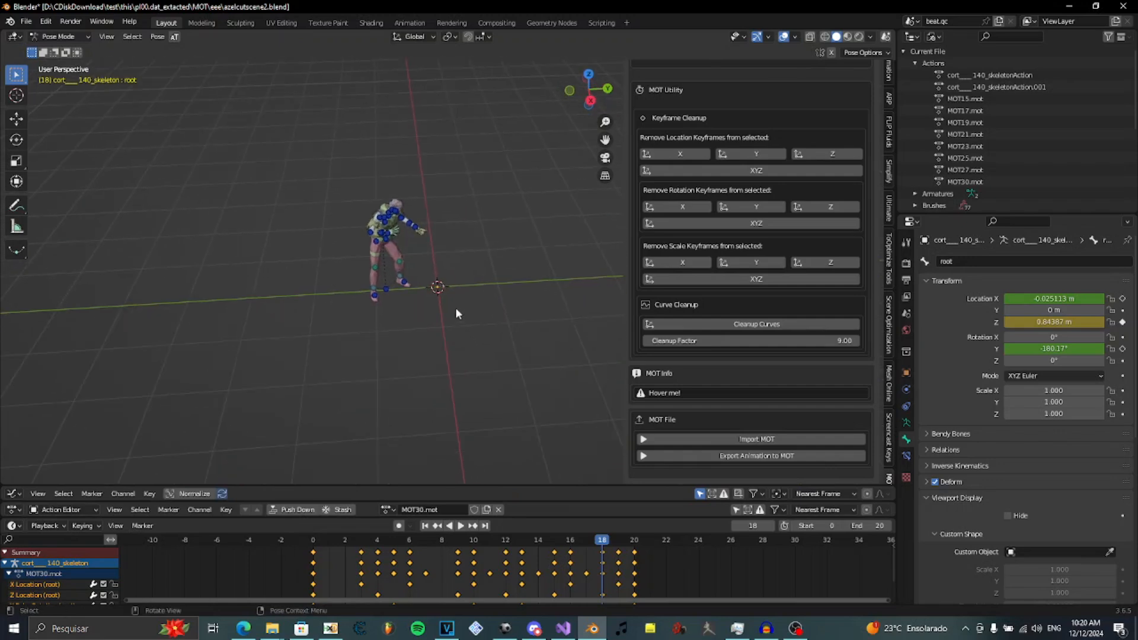
pyautogui.click(393, 508)
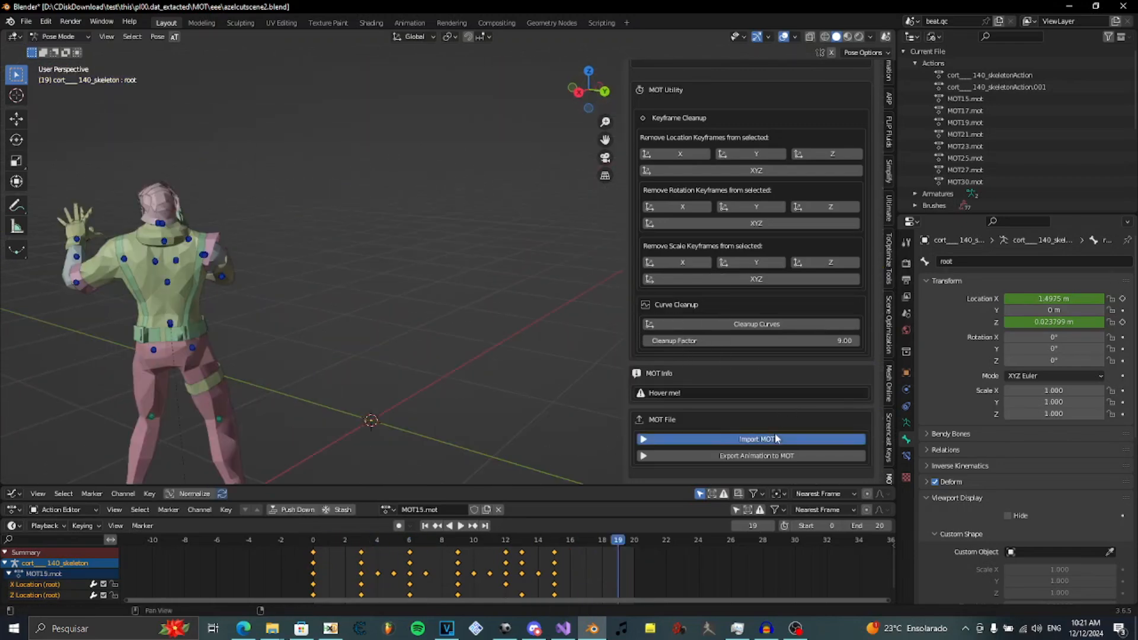
# Step: Import MOT111.mot and assign it to the skeleton
pyautogui.click(749, 439)
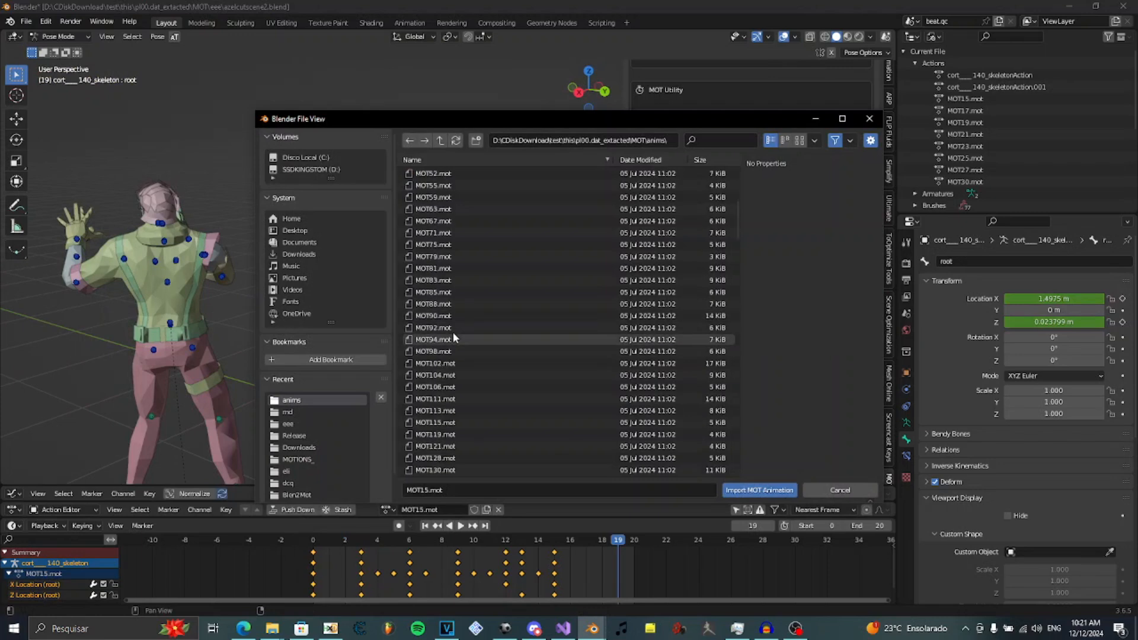
pyautogui.click(759, 490)
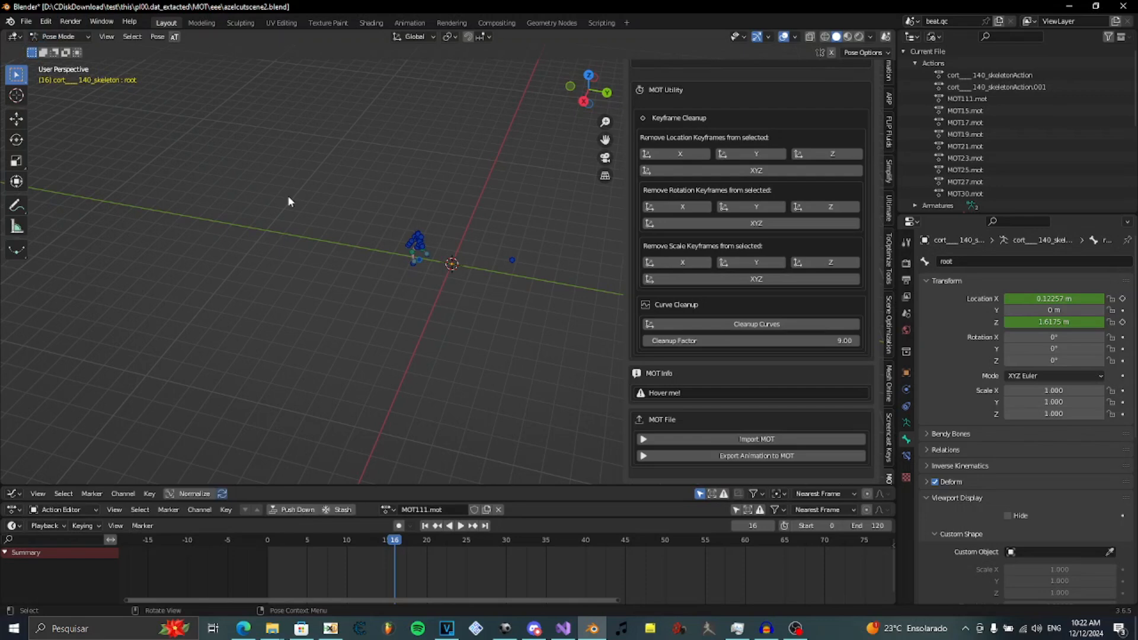
pyautogui.moveTo(312, 213)
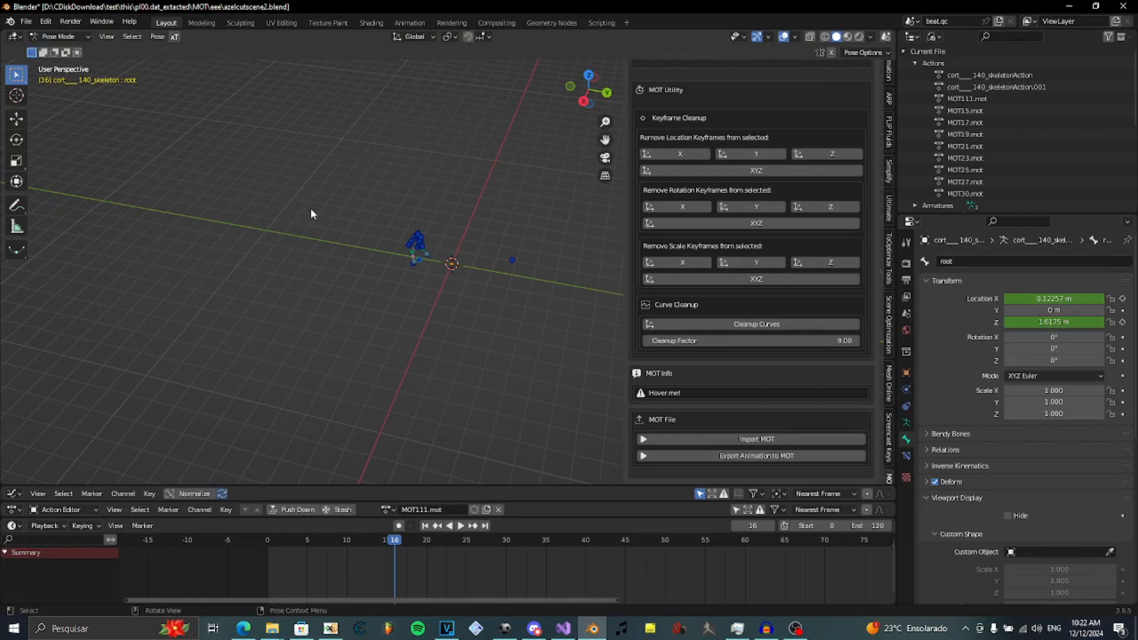
pyautogui.moveTo(228, 209)
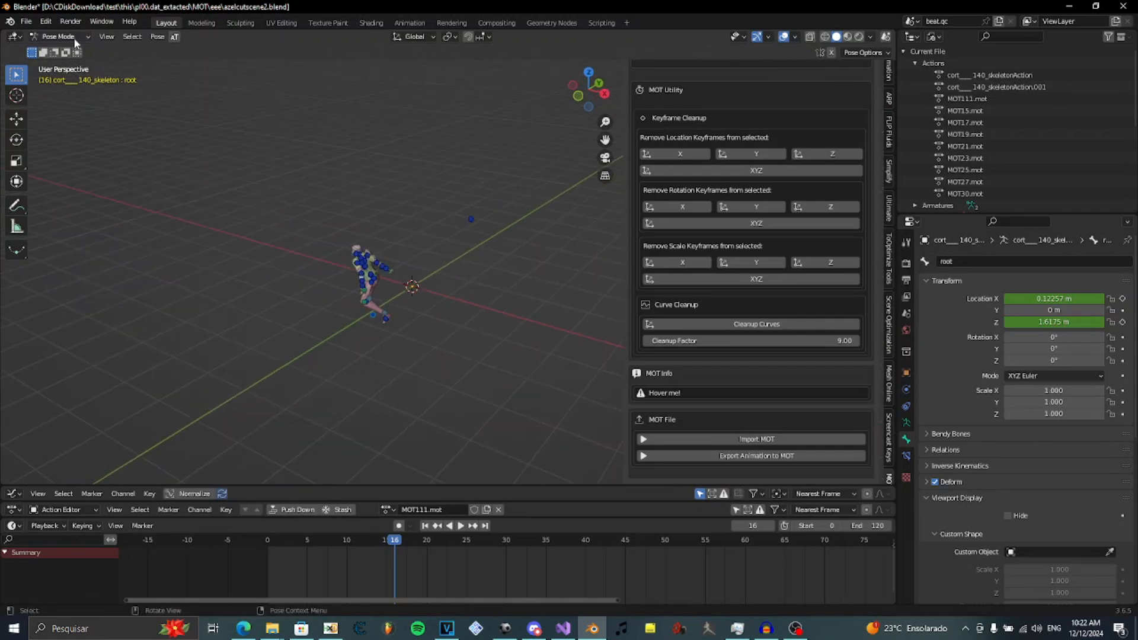
# Step: Switch to Object Mode and add a camera to the scene
pyautogui.click(59, 37)
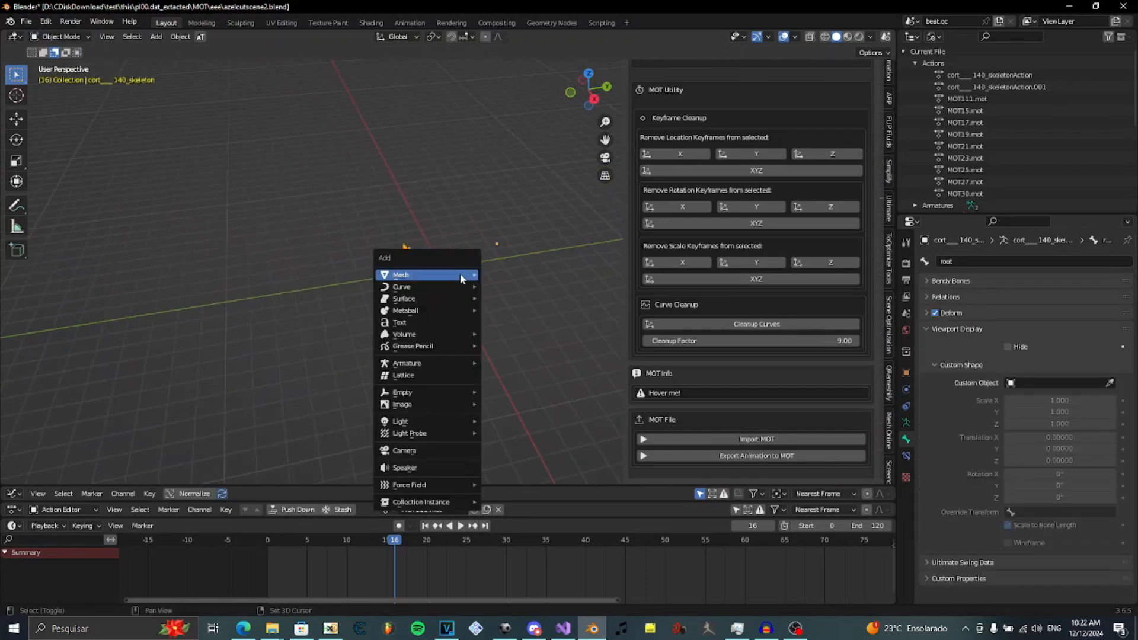
pyautogui.moveTo(404, 451)
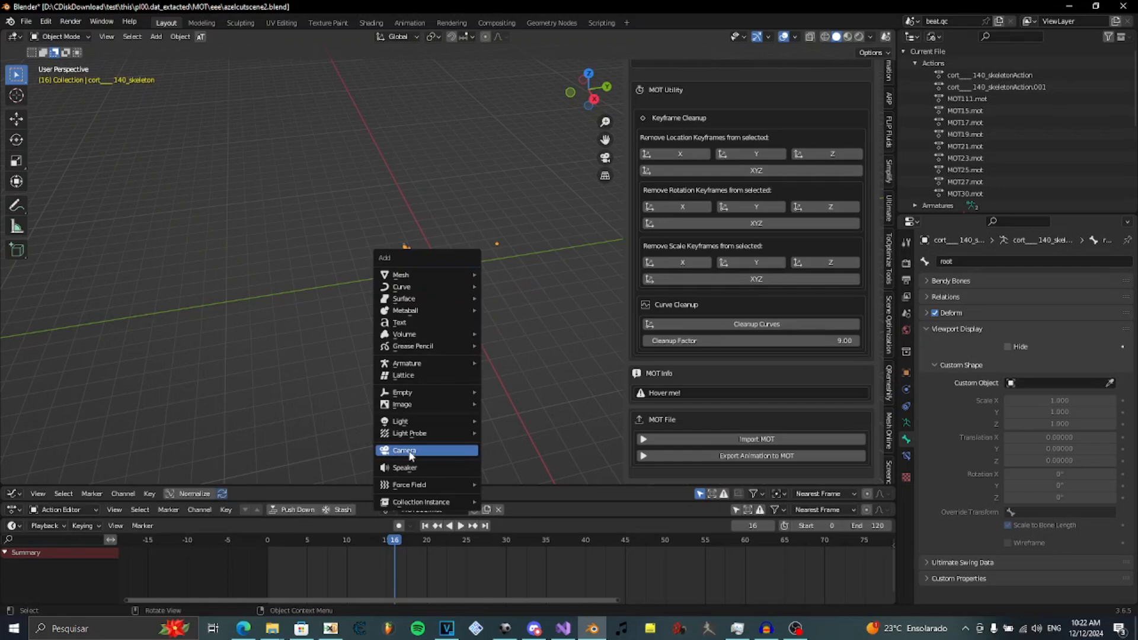
pyautogui.click(404, 450)
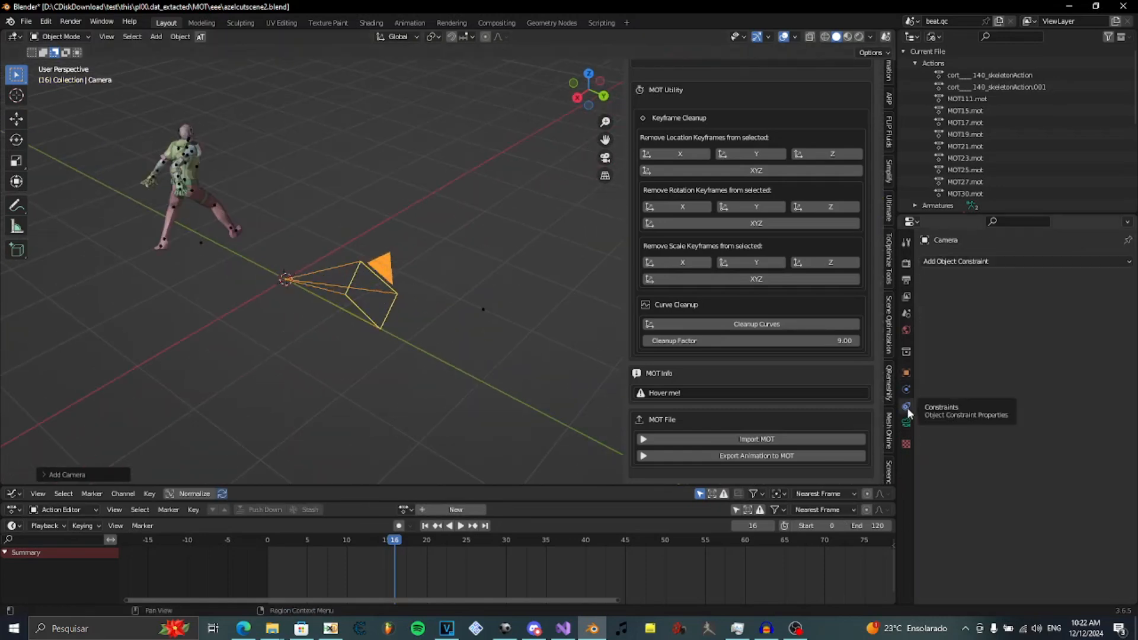
pyautogui.click(955, 261)
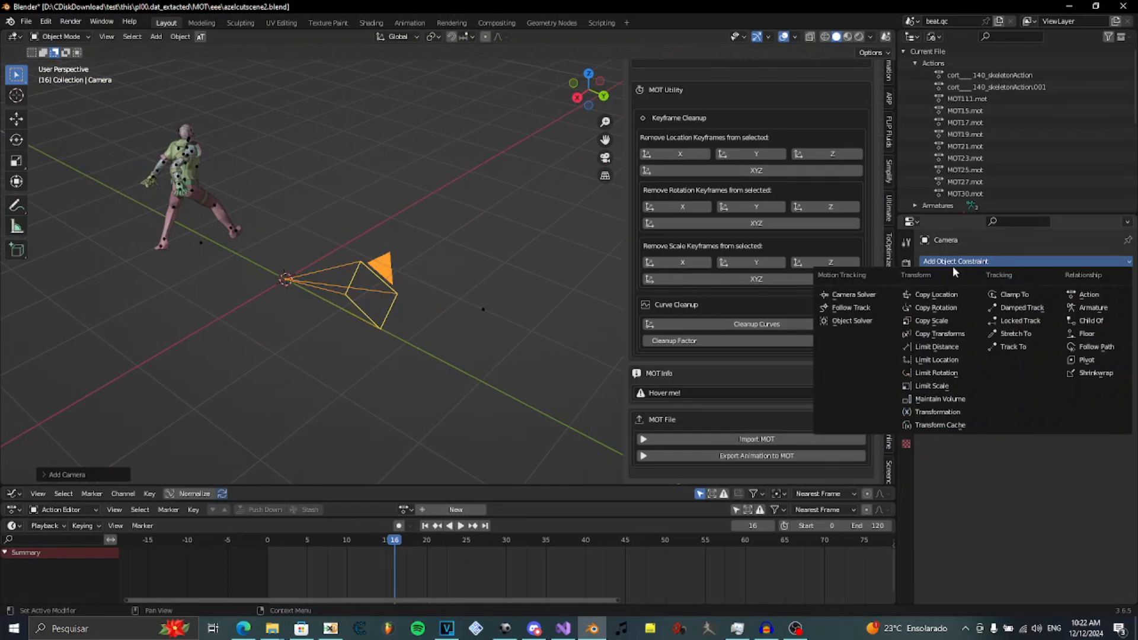
pyautogui.moveTo(939, 294)
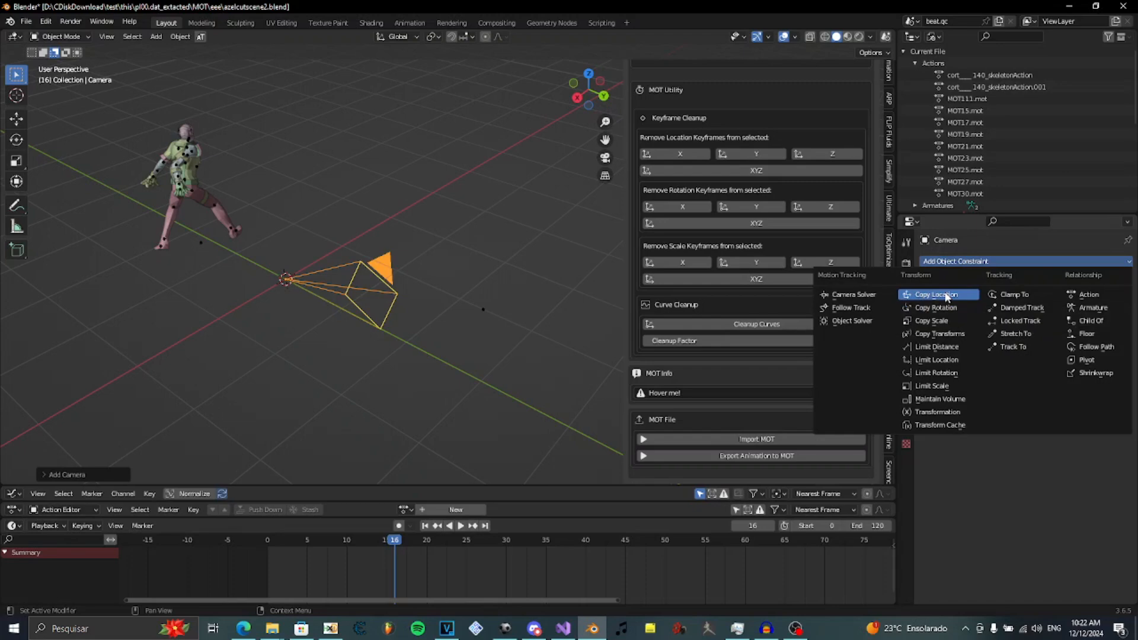
# Step: Give the camera a Copy Location constraint targeting bone 28 of the skeleton
pyautogui.click(937, 294)
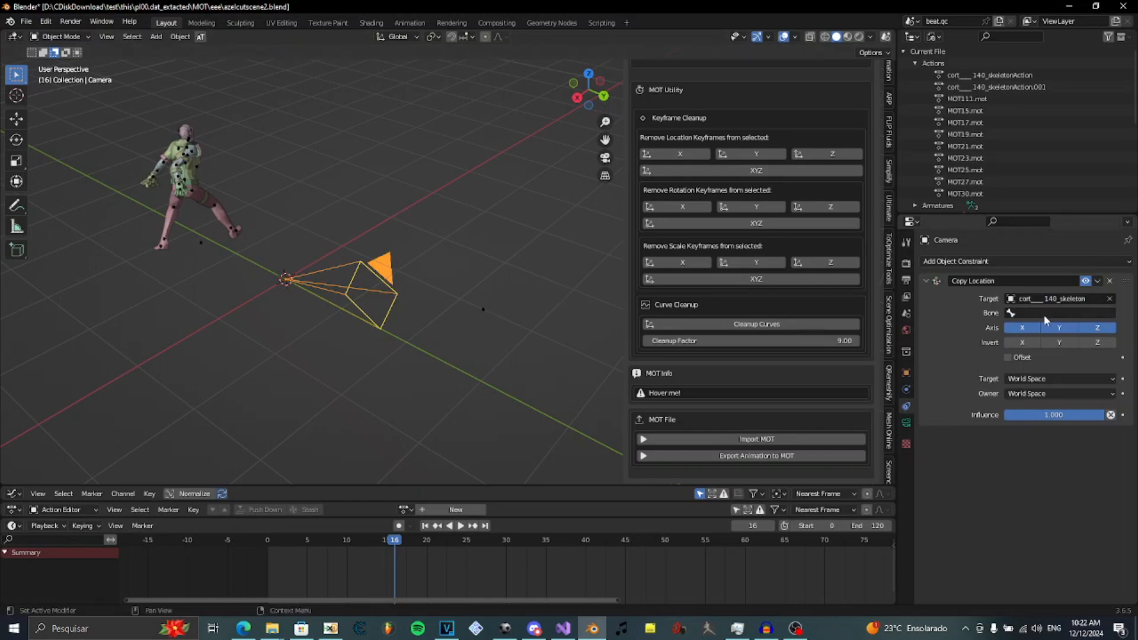
pyautogui.click(1059, 313)
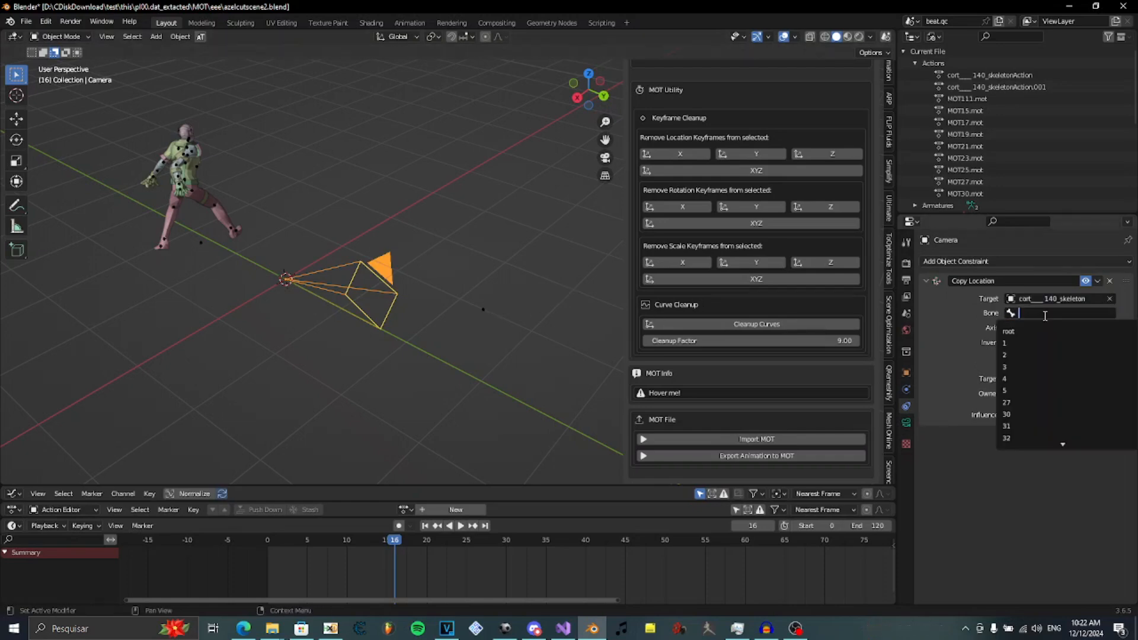
pyautogui.write('28')
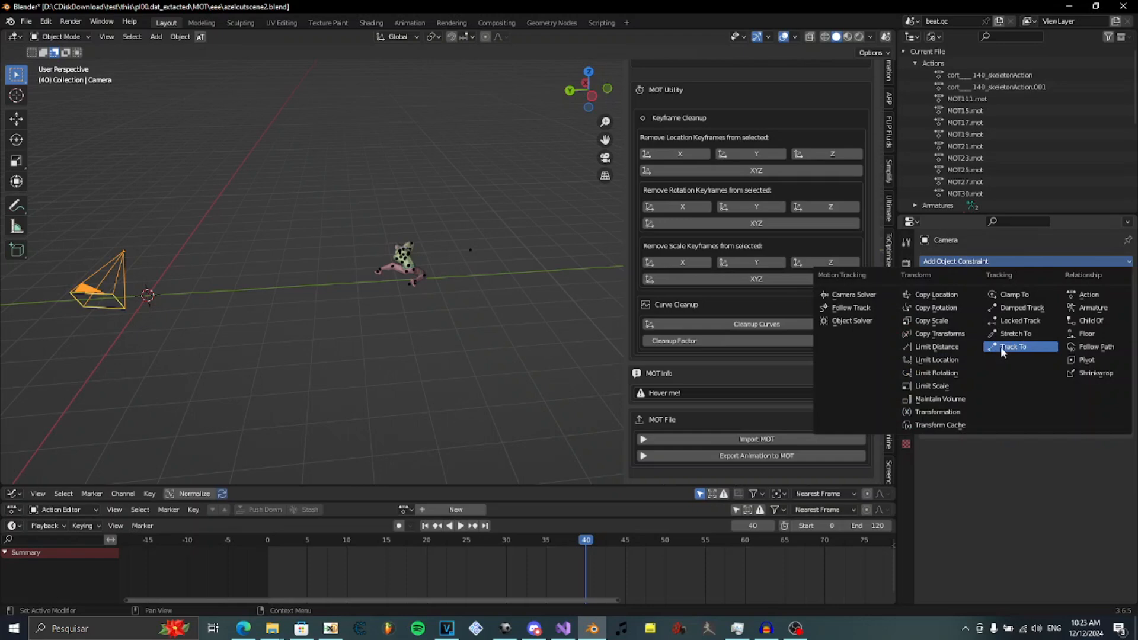
# Step: Give the camera a Track To constraint and pick its target object with the eyedropper
pyautogui.click(1014, 346)
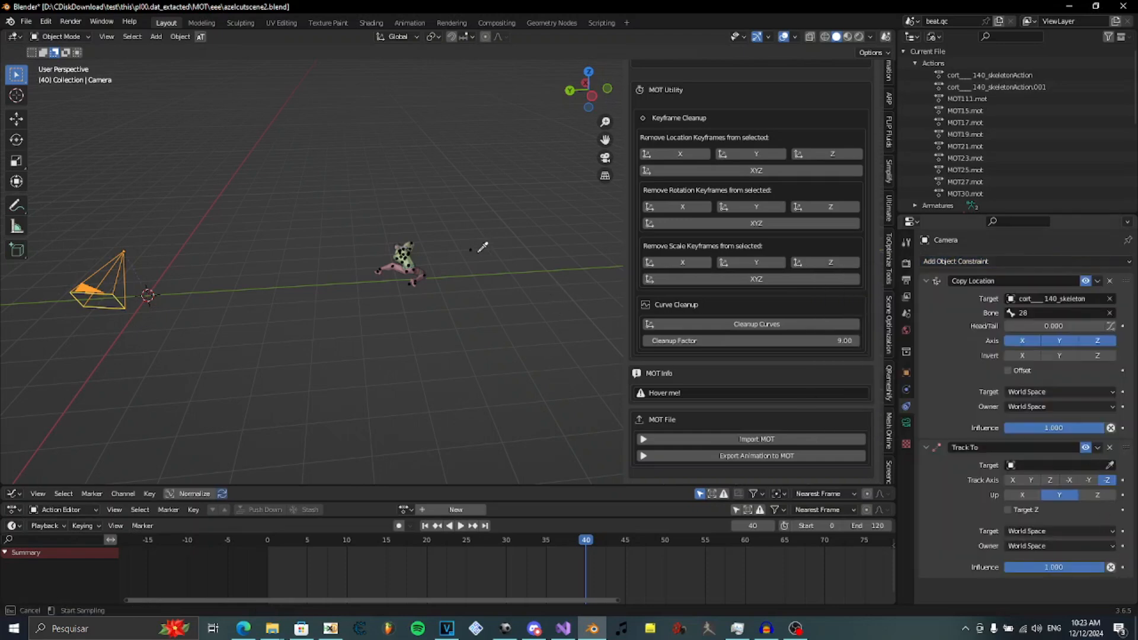
pyautogui.click(1060, 479)
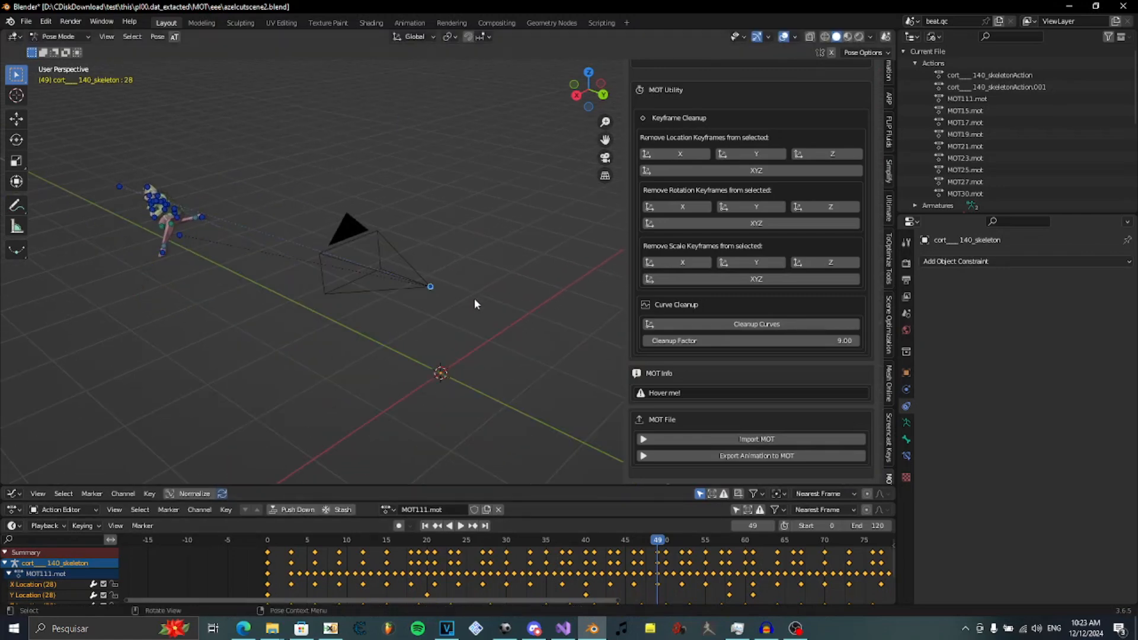
pyautogui.moveTo(906, 441)
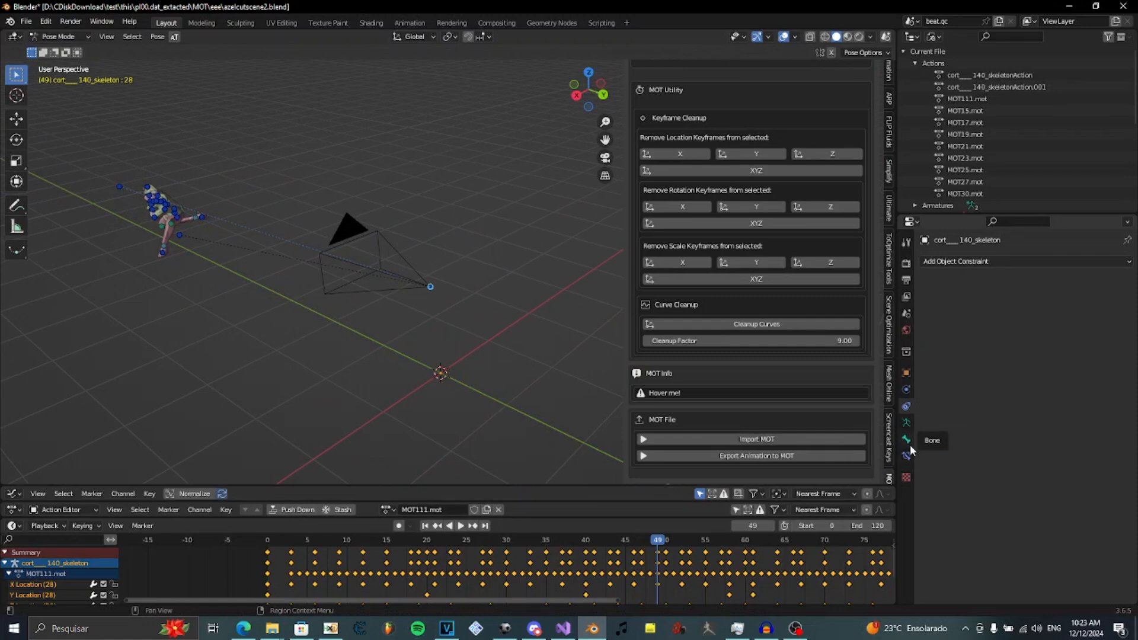
# Step: Show the Bone transform properties and step through frames to confirm the camera follows bone 28
pyautogui.click(905, 439)
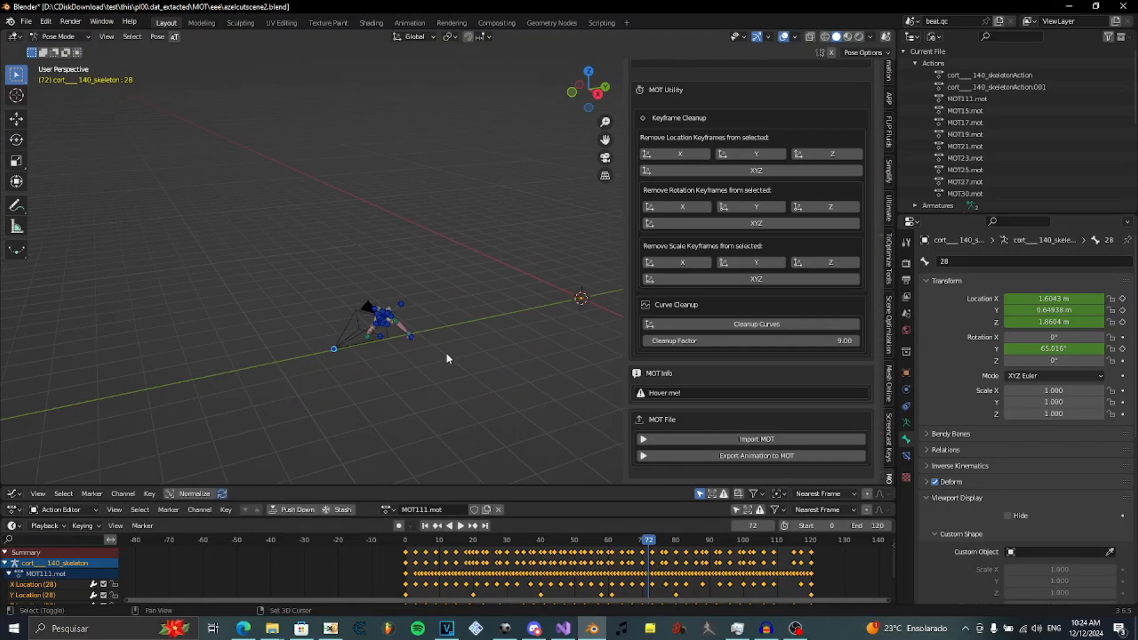
pyautogui.click(448, 526)
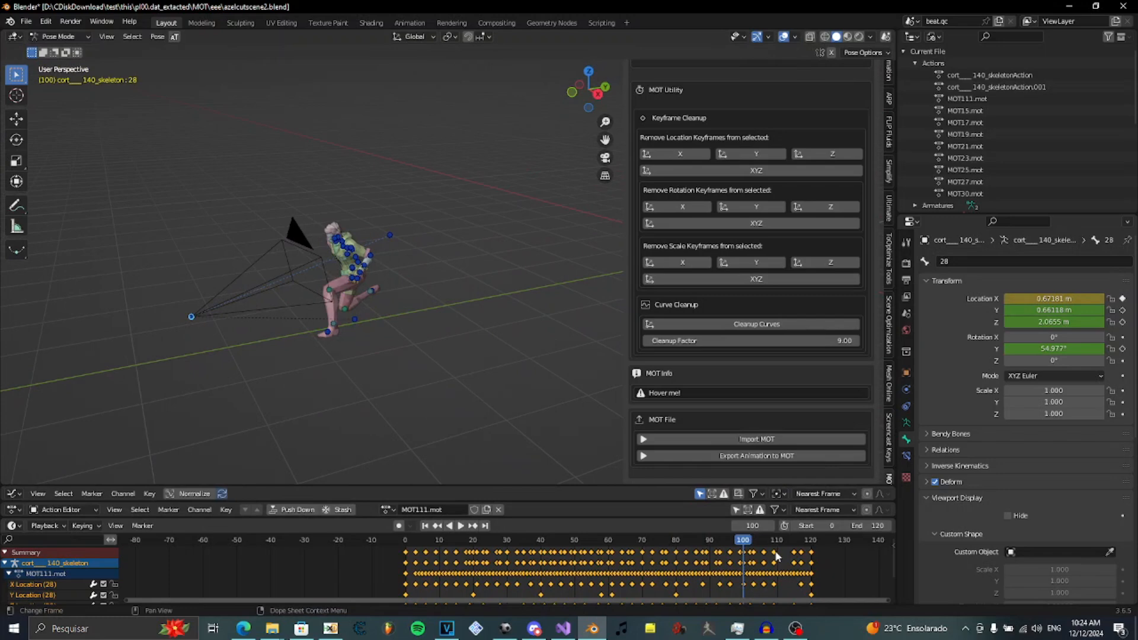
pyautogui.click(449, 525)
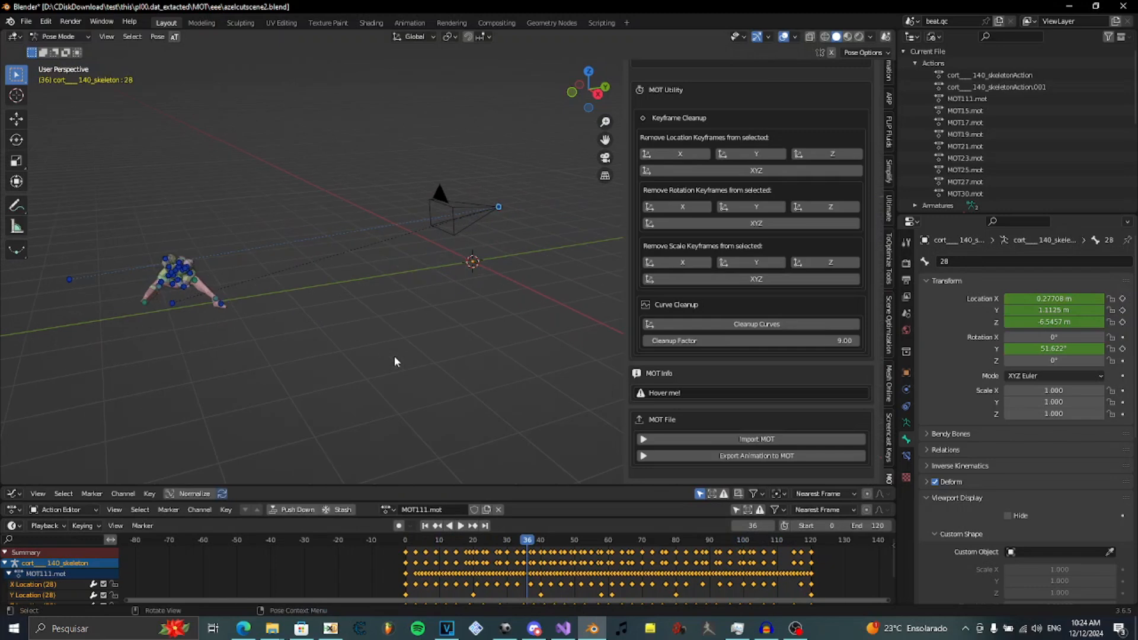
pyautogui.moveTo(1052, 348)
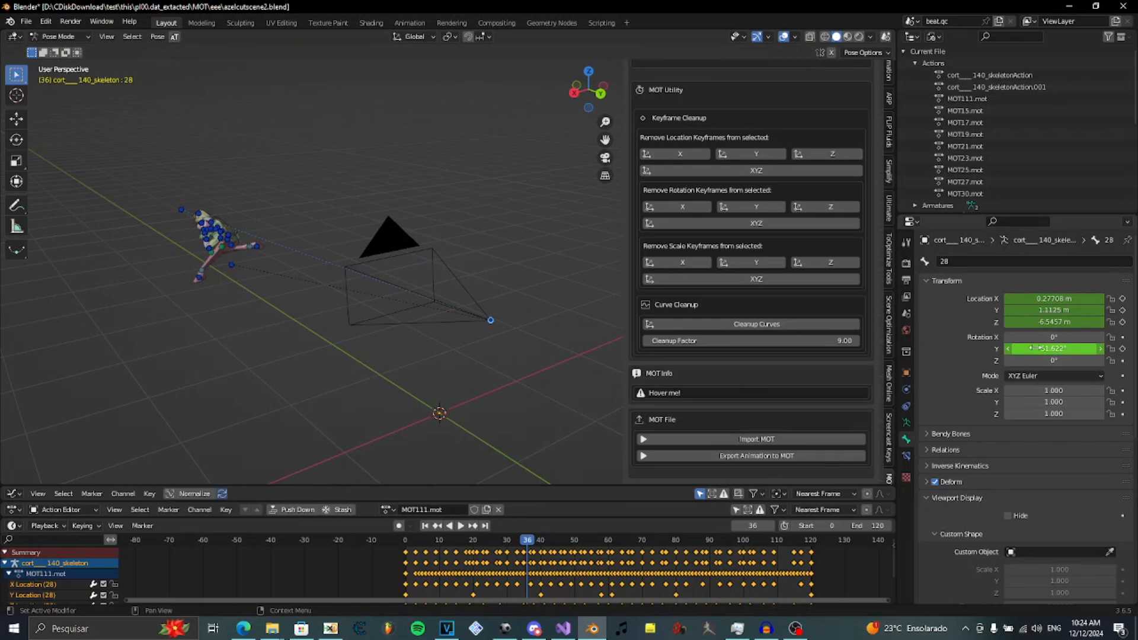
pyautogui.click(448, 525)
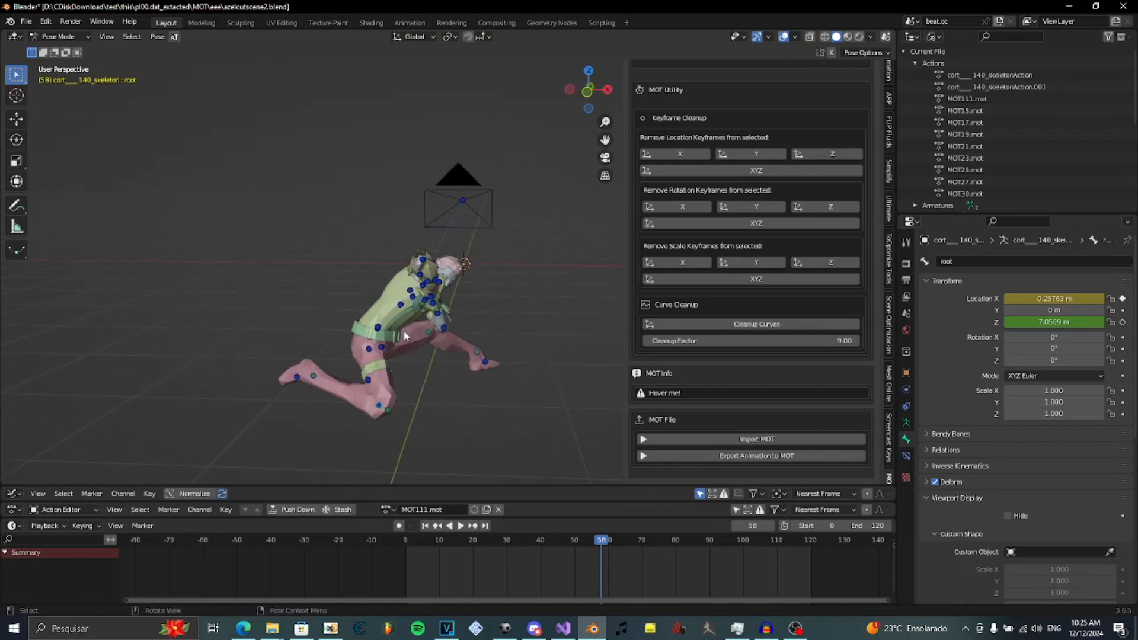
# Step: Play the MOT111 animation and switch to viewing it through the camera
pyautogui.click(448, 525)
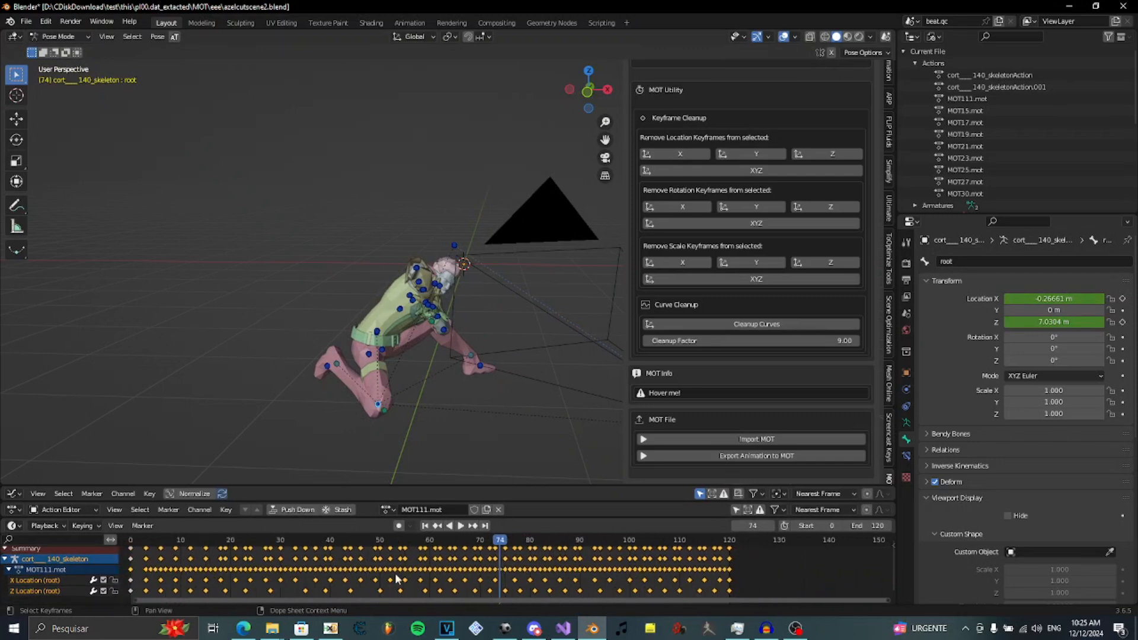
pyautogui.click(448, 526)
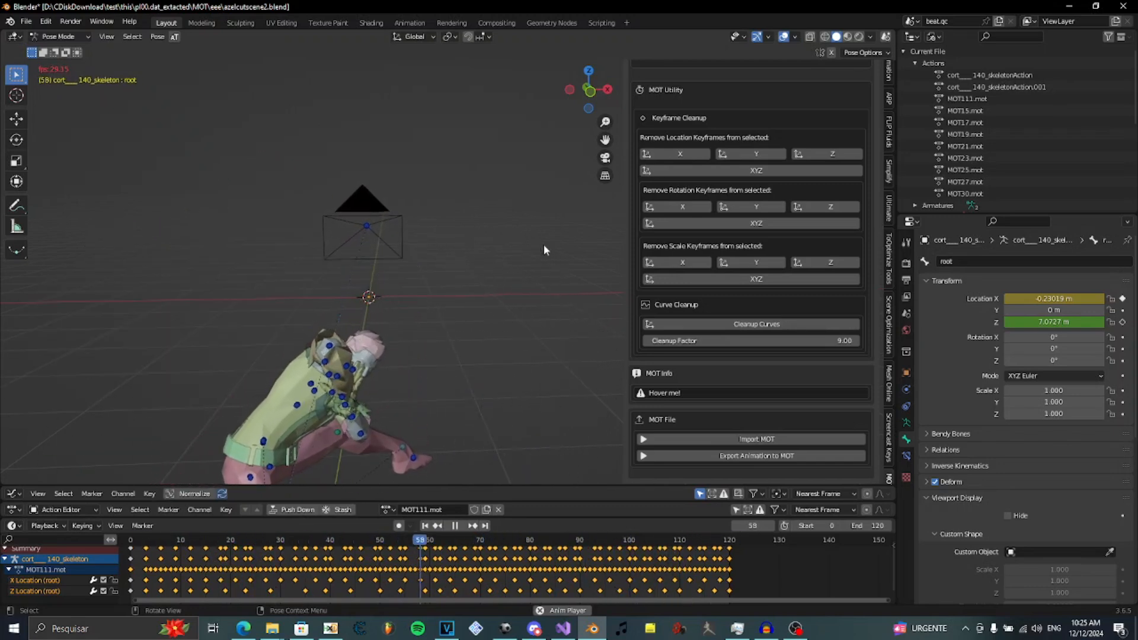
pyautogui.click(703, 540)
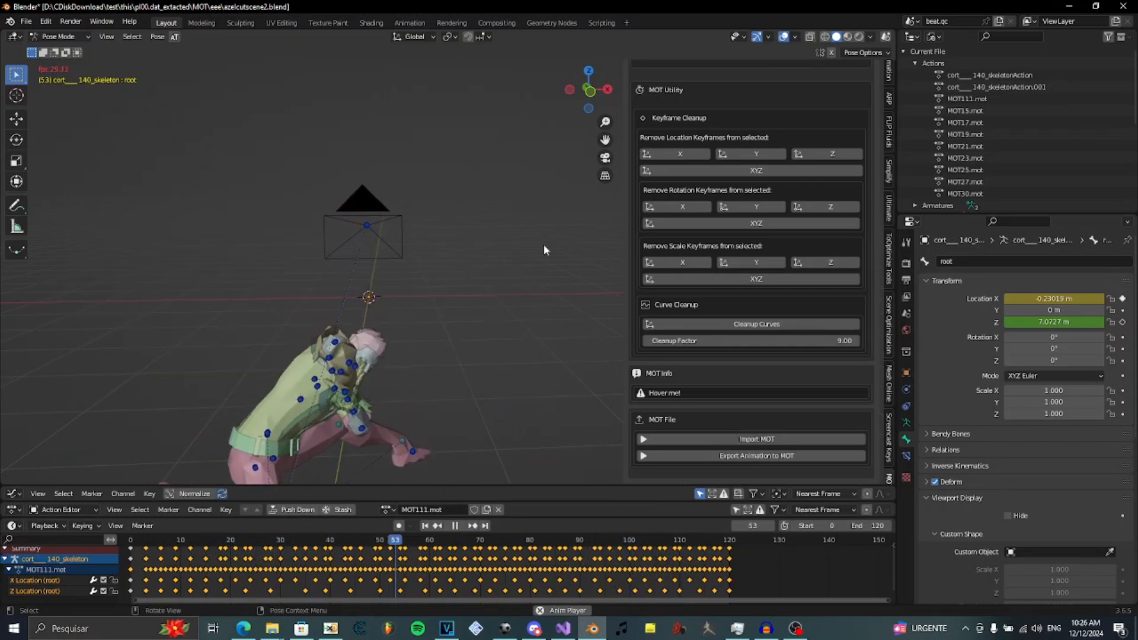
pyautogui.click(687, 539)
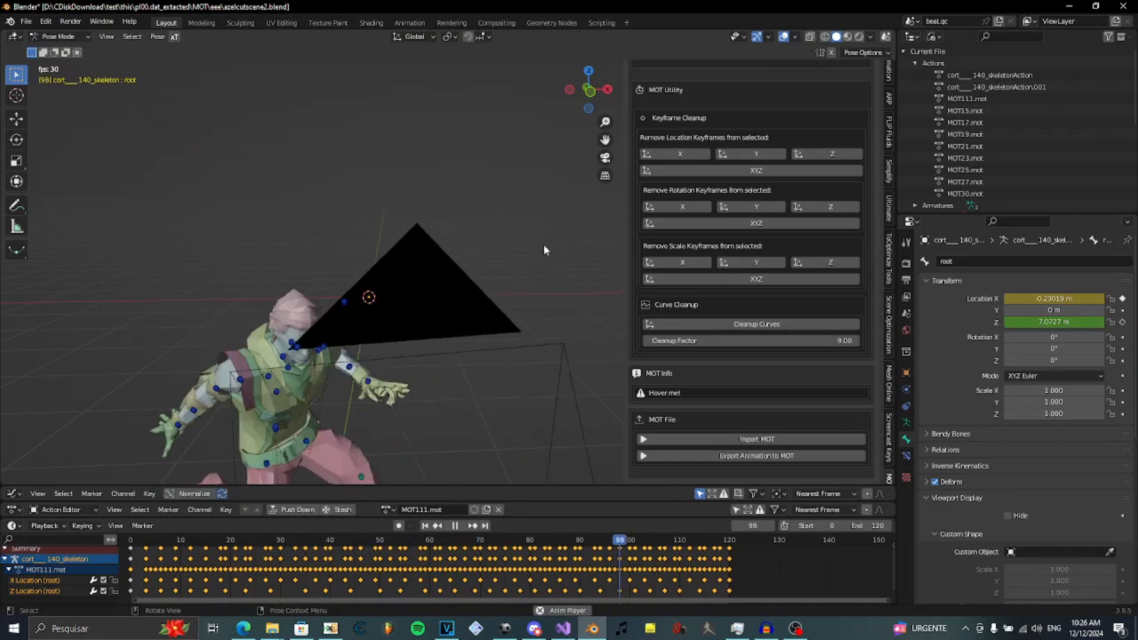
# Step: Scrub along the timeline to watch the camera follow the crouching character around frame 23
pyautogui.click(315, 541)
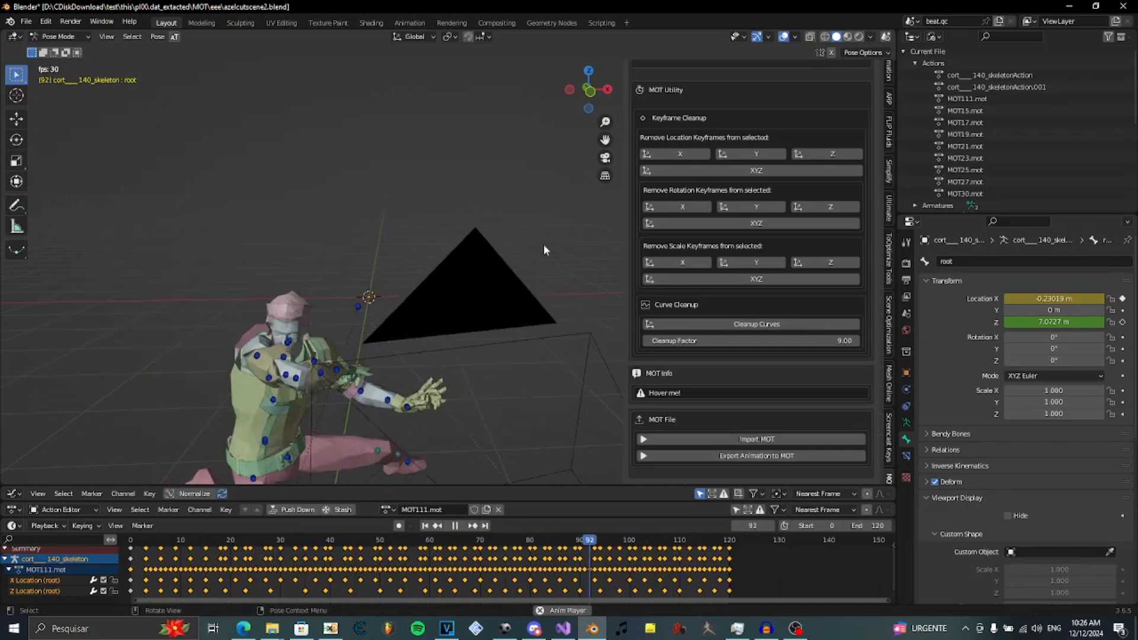
pyautogui.click(280, 540)
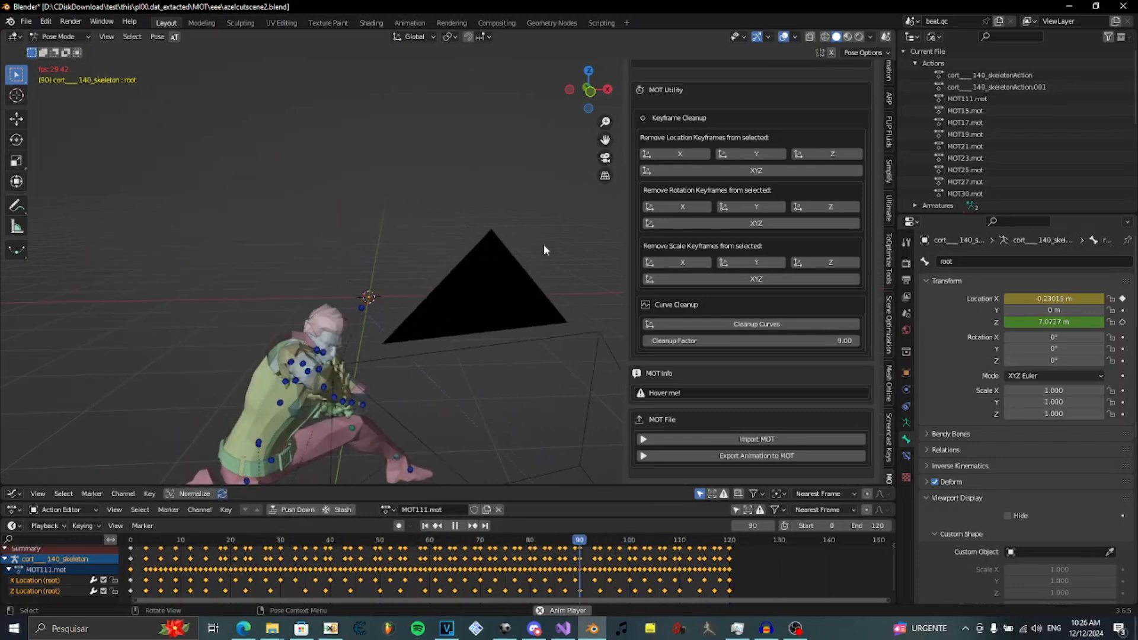
pyautogui.click(270, 541)
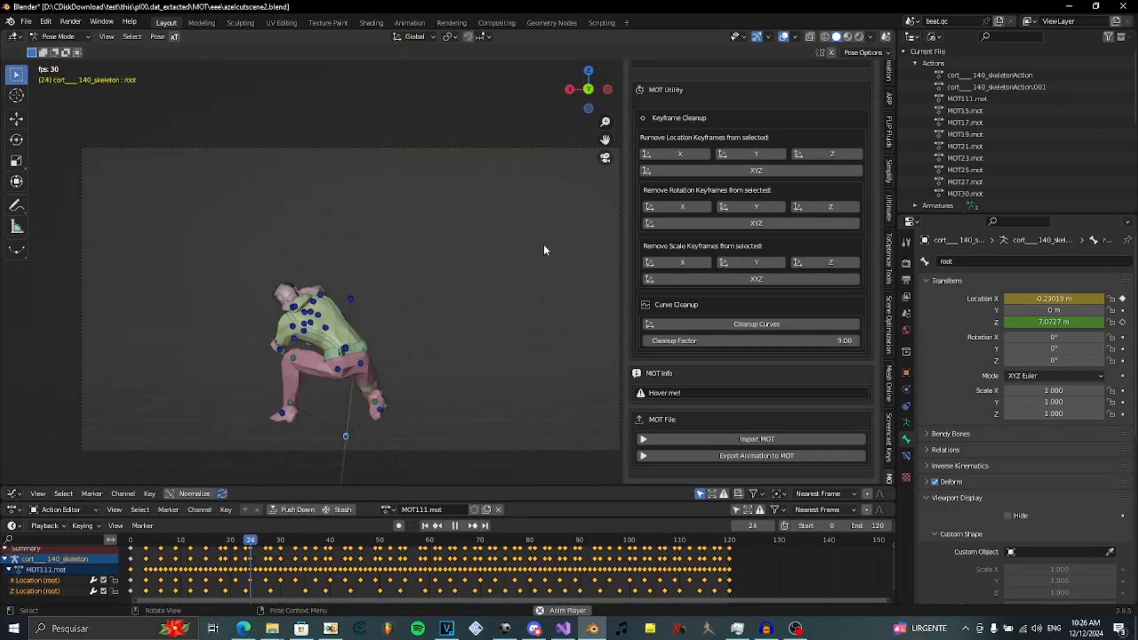
pyautogui.click(549, 539)
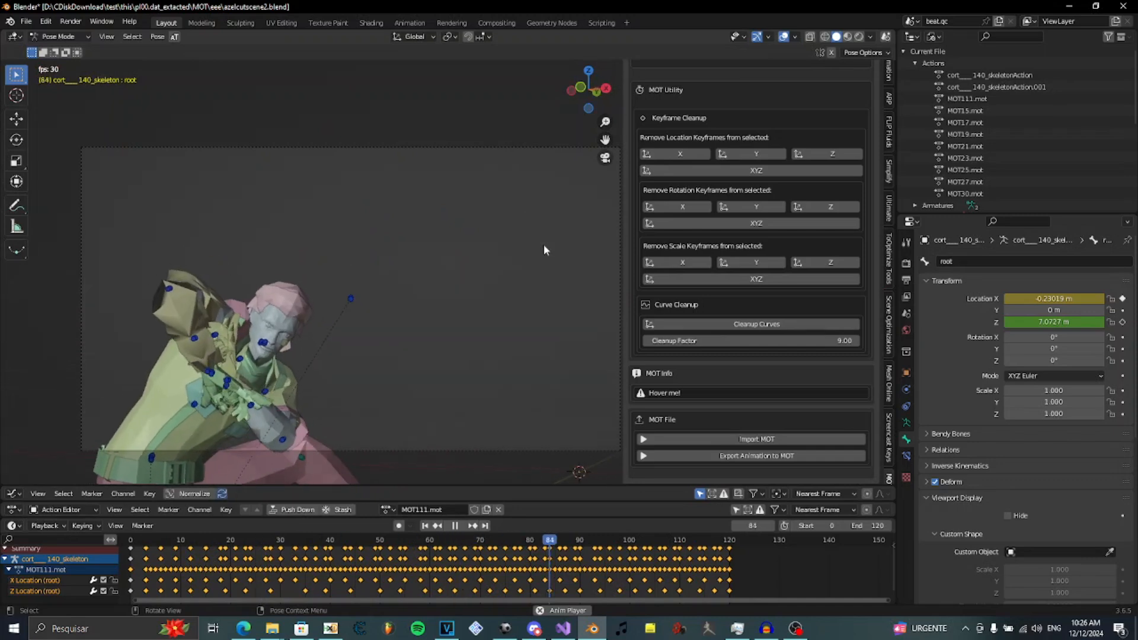
pyautogui.click(247, 540)
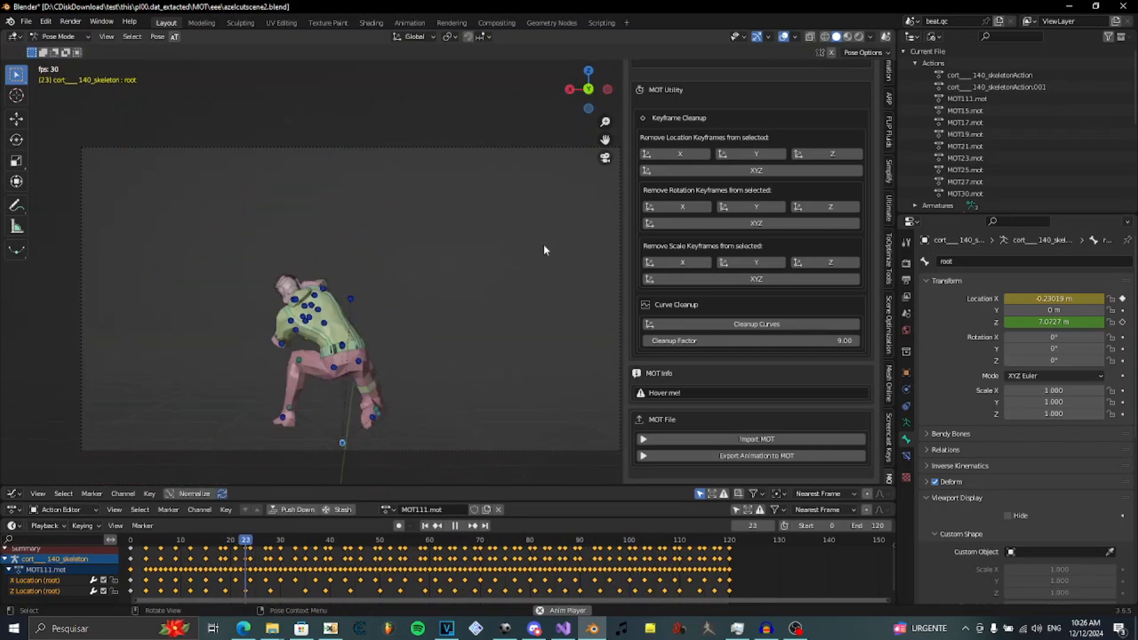